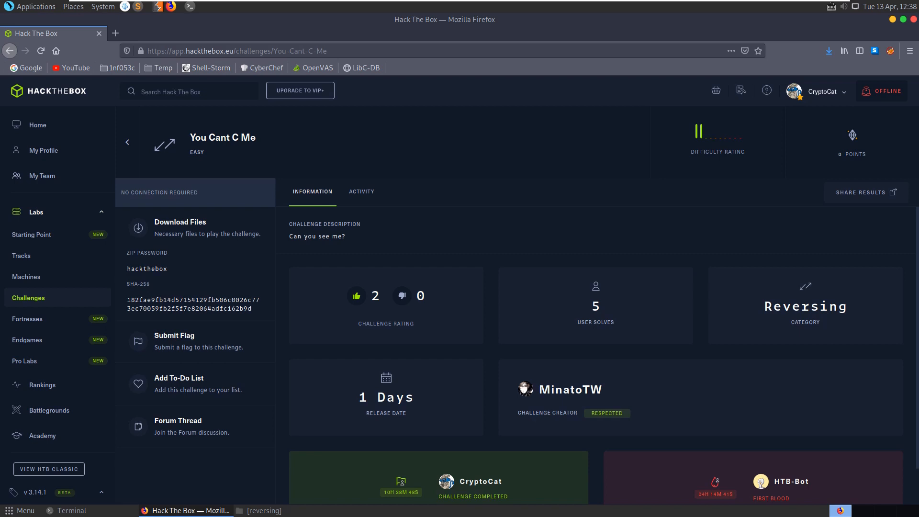
Step: Download the You Cant C Me files and open the zip in Engrampa
left_click(180, 222)
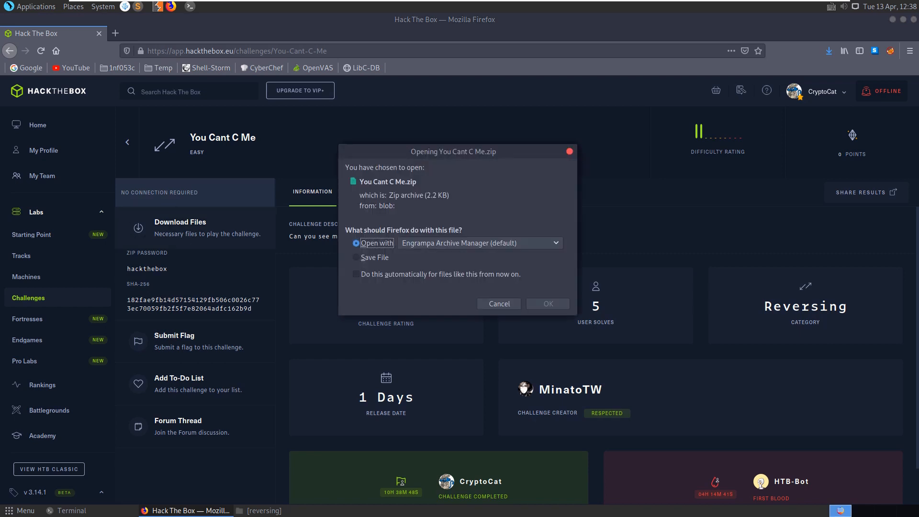
left_click(546, 303)
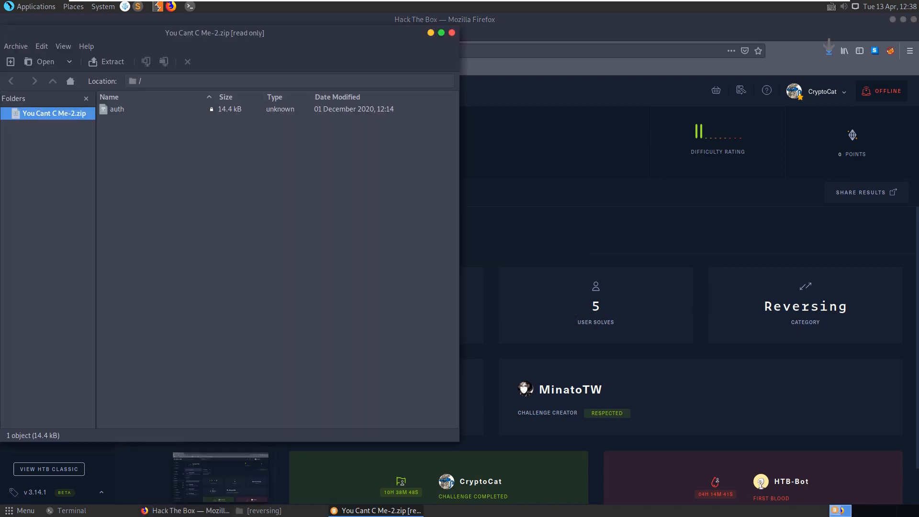
Step: Extract the auth file from the zip, confirming the archive password
double_click(117, 110)
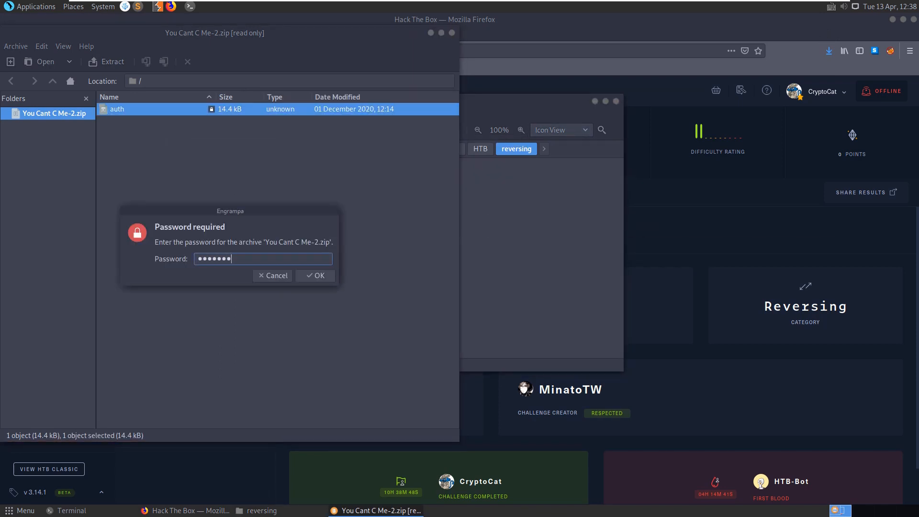
left_click(315, 275)
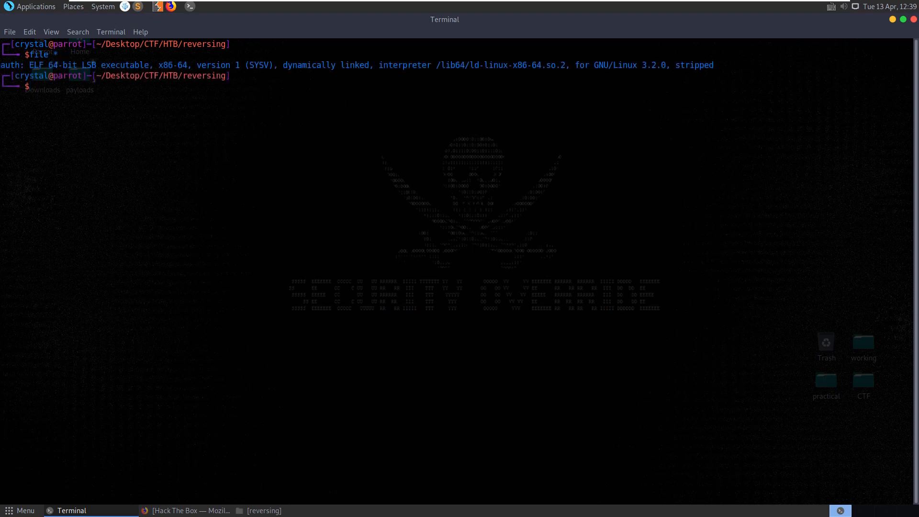
Step: Make auth executable, run it, and list its strings of 10+ characters
type("chmod +x auth")
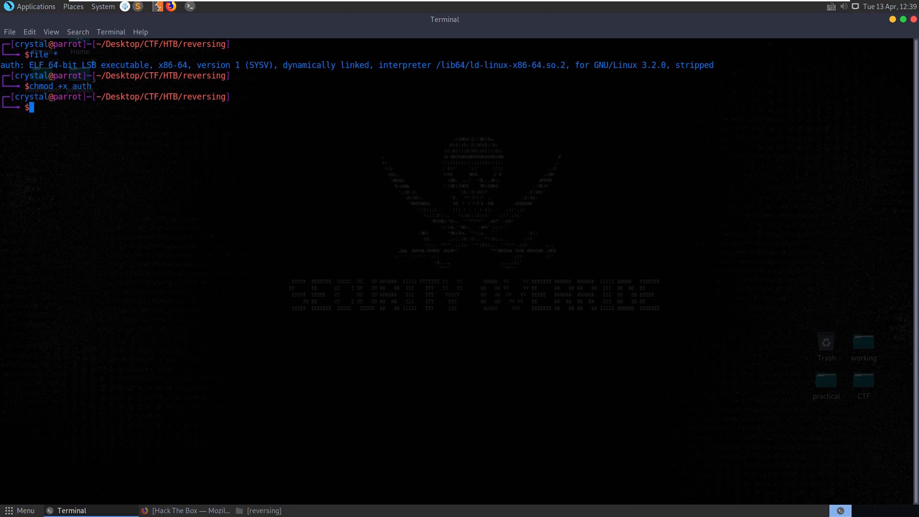
type("./auth")
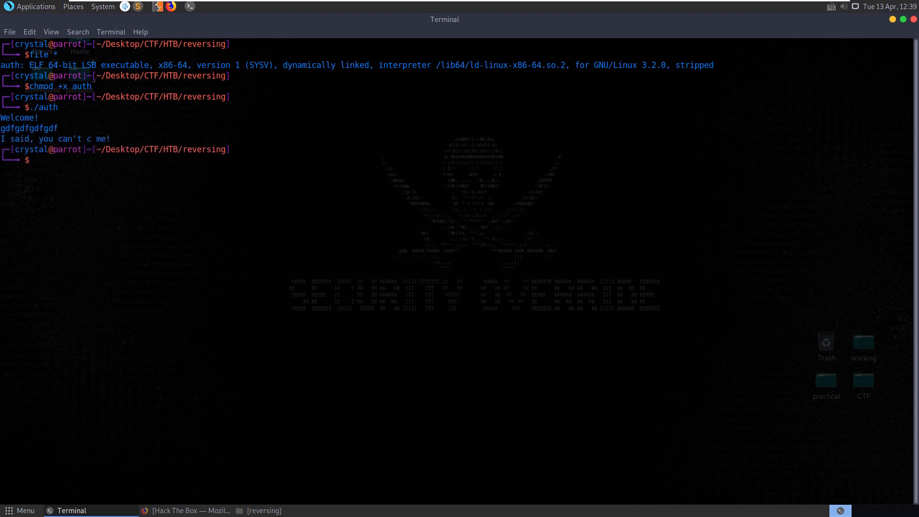
type("strings -n 10 auth")
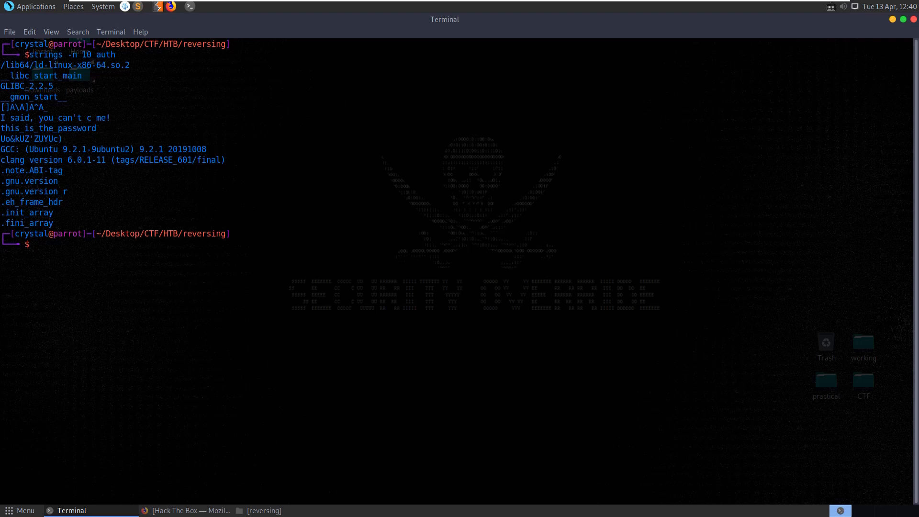
double_click(48, 128)
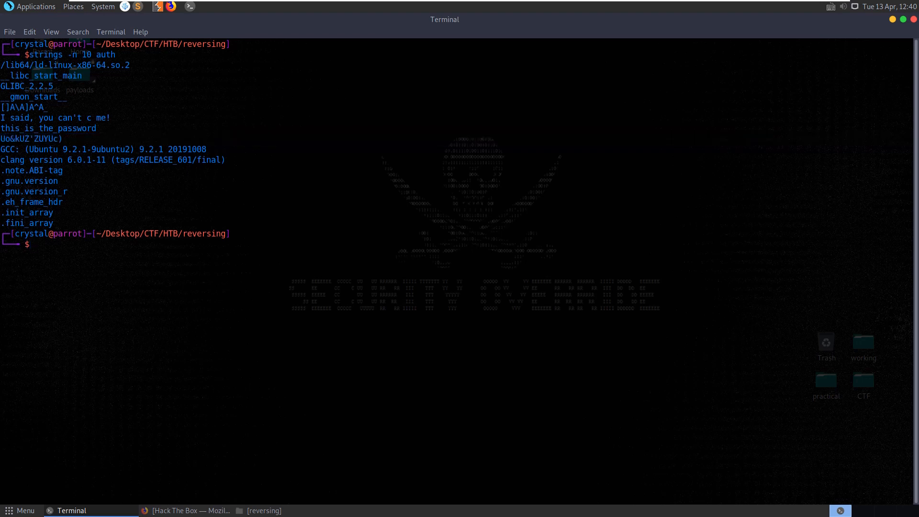
type("./auth")
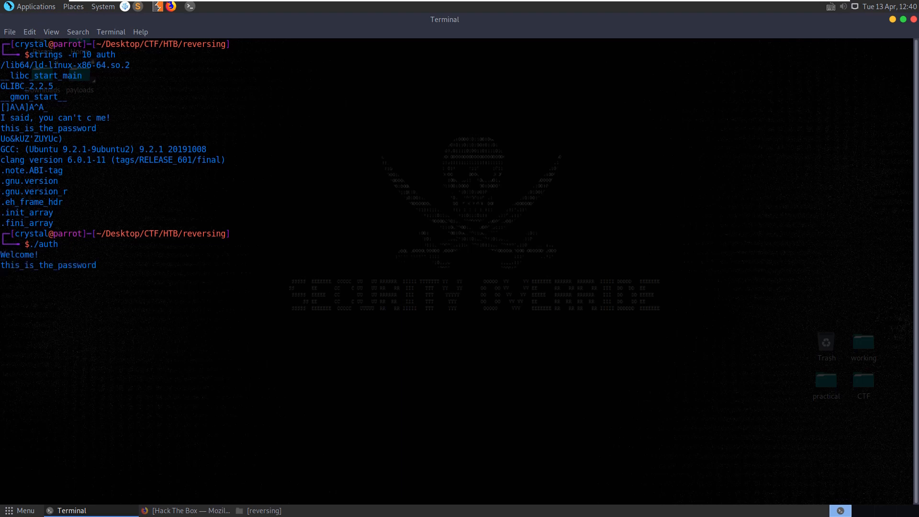
key("Return")
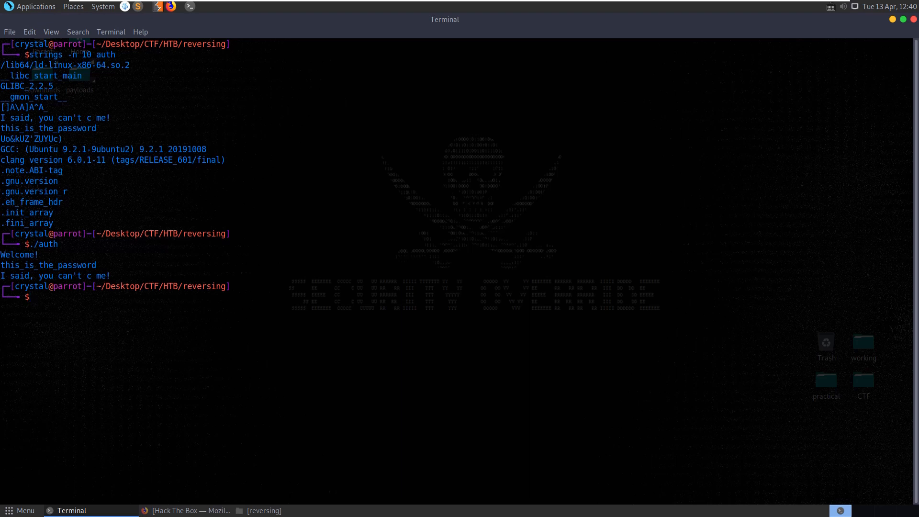
type("ltrace")
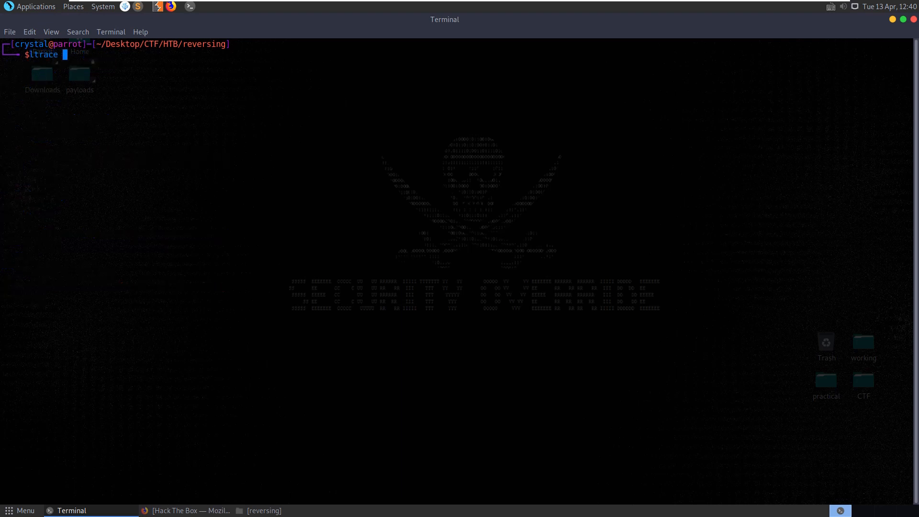
type("./auth")
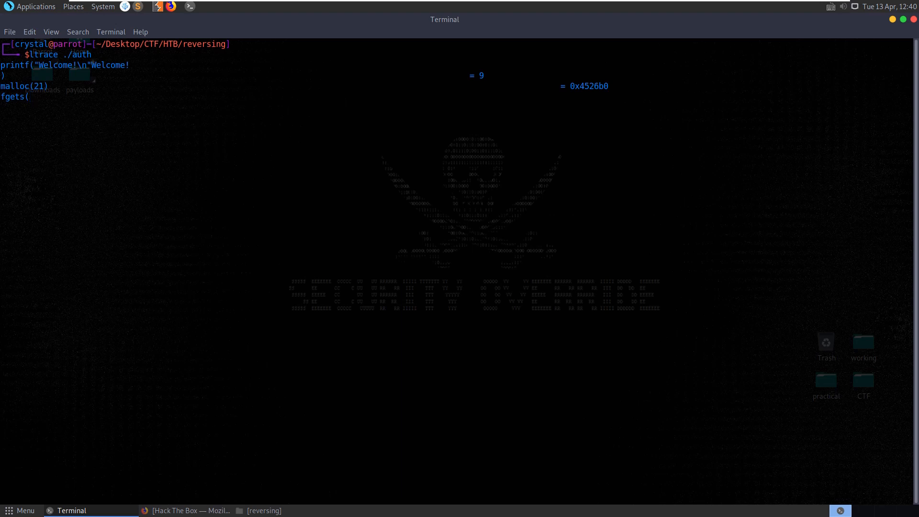
type("this_is_the_password")
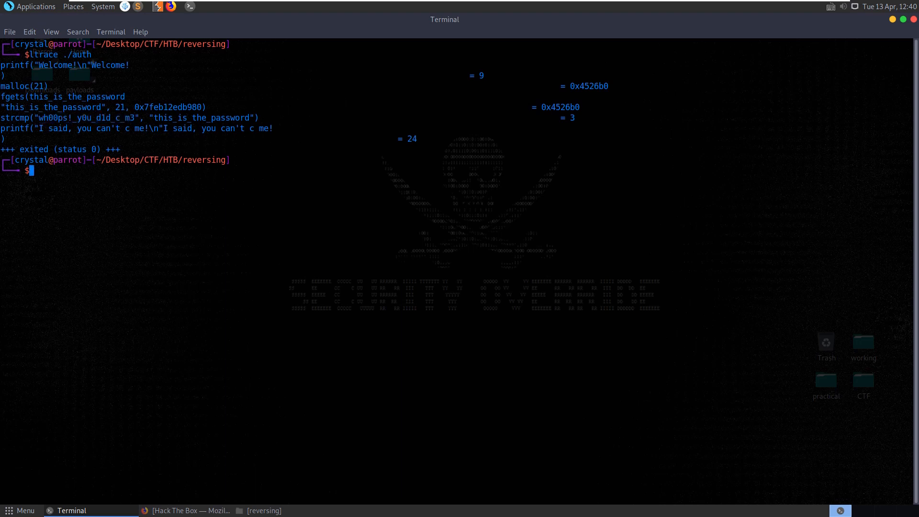
double_click(103, 117)
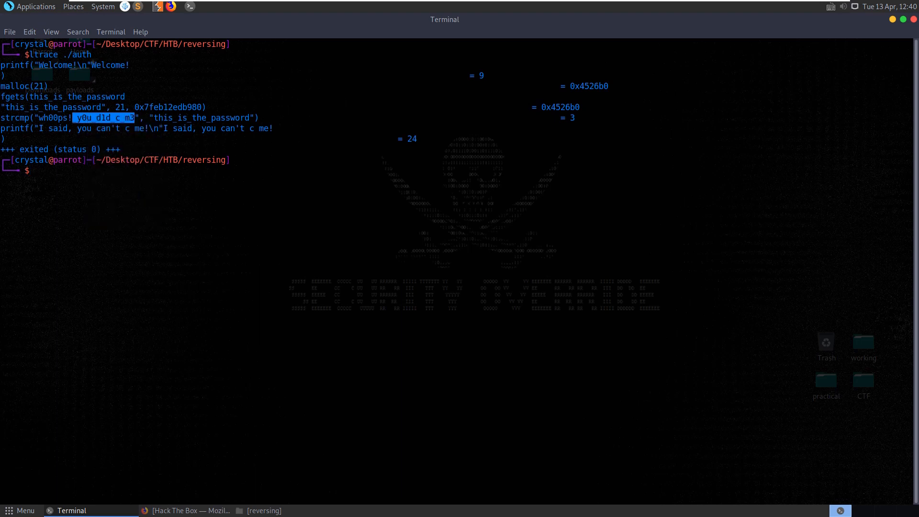
right_click(88, 118)
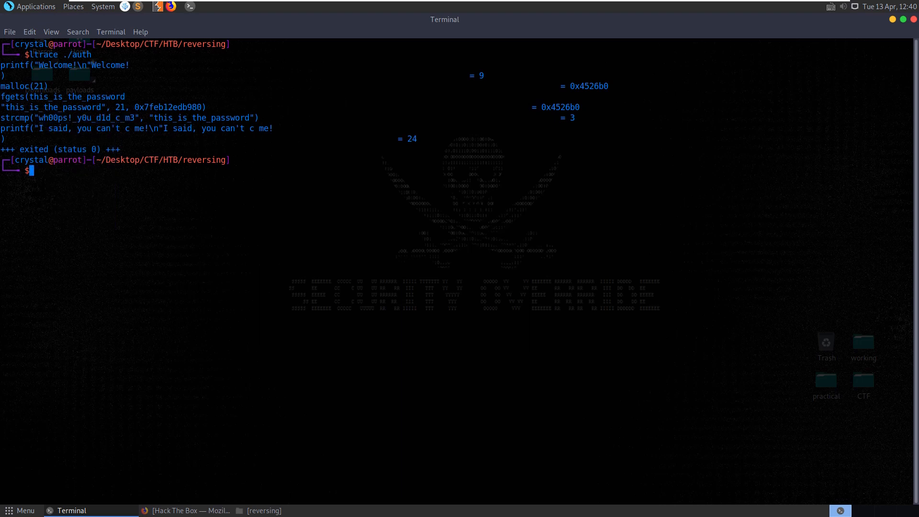
type("ltrace ./")
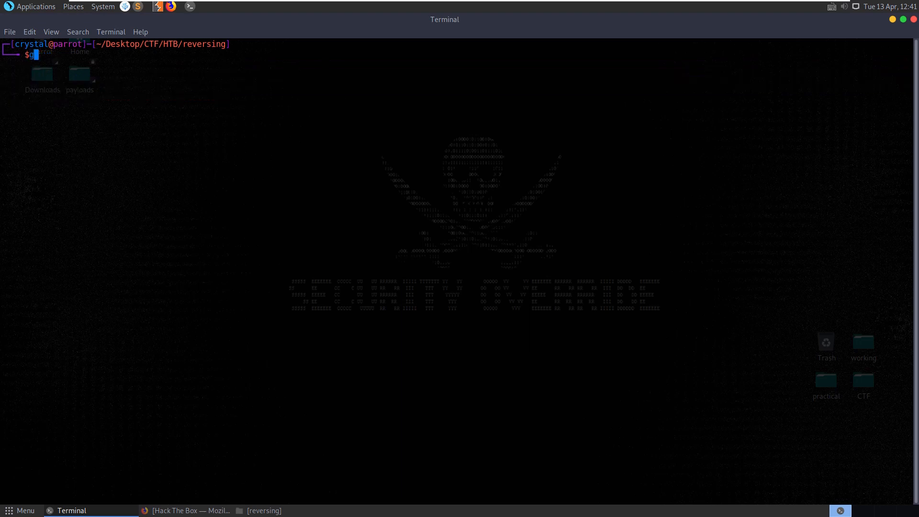
Step: Launch Ghidra, create a project with auth, and open it analysed in CodeBrowser
type("hidra")
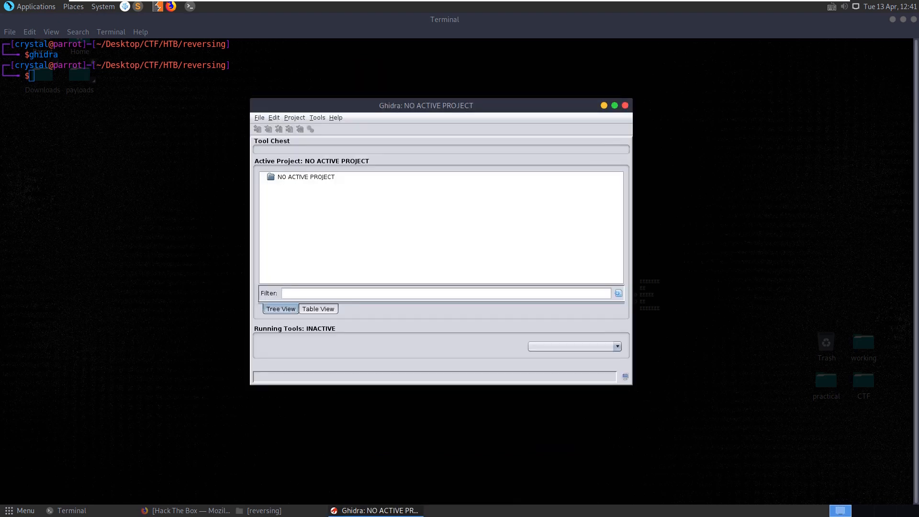
left_click(306, 177)
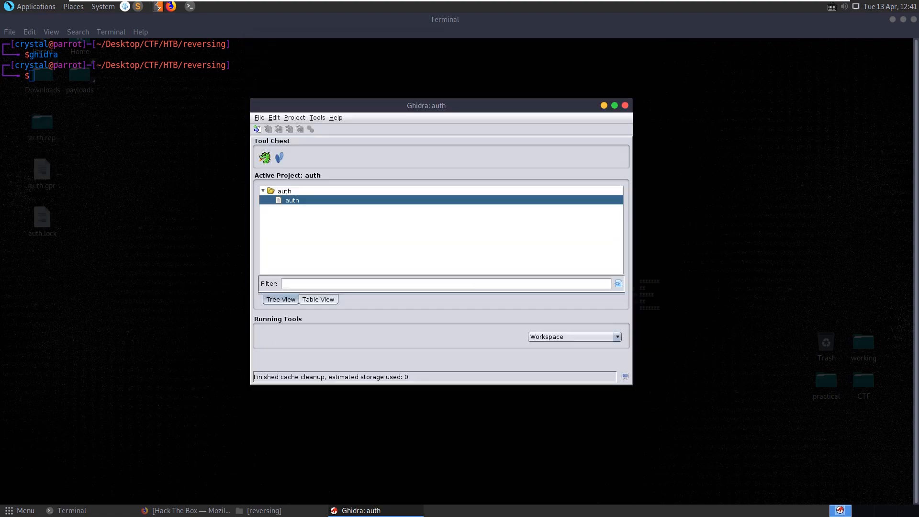
double_click(292, 200)
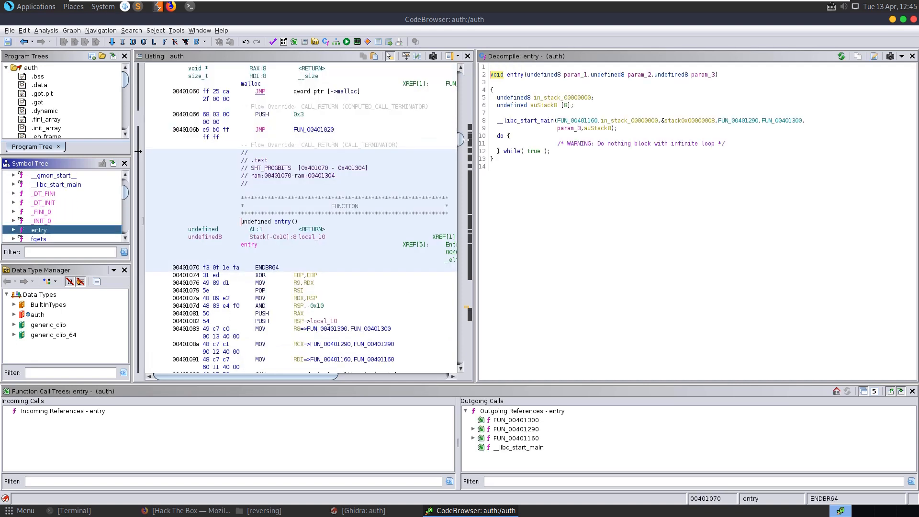
Step: Run 'file auth' to confirm it's stripped, then decompile FUN_00401160
left_click(73, 511)
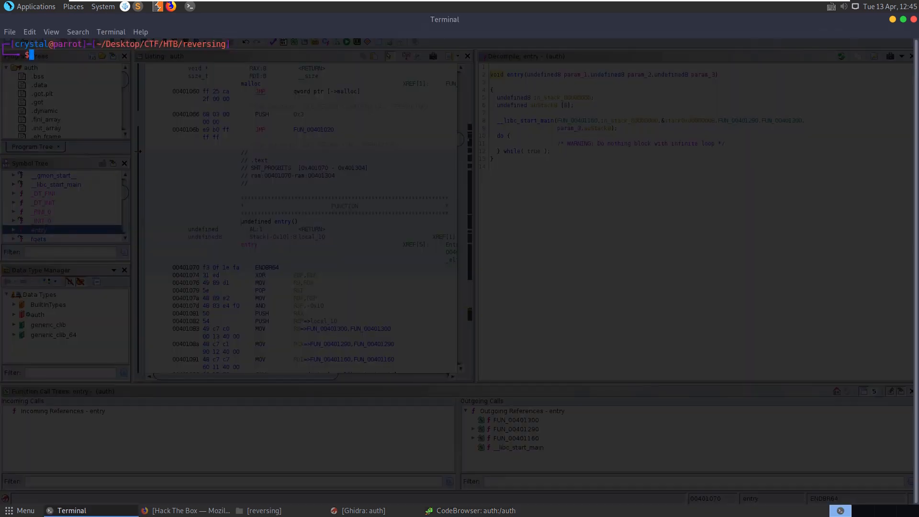
type("file auth")
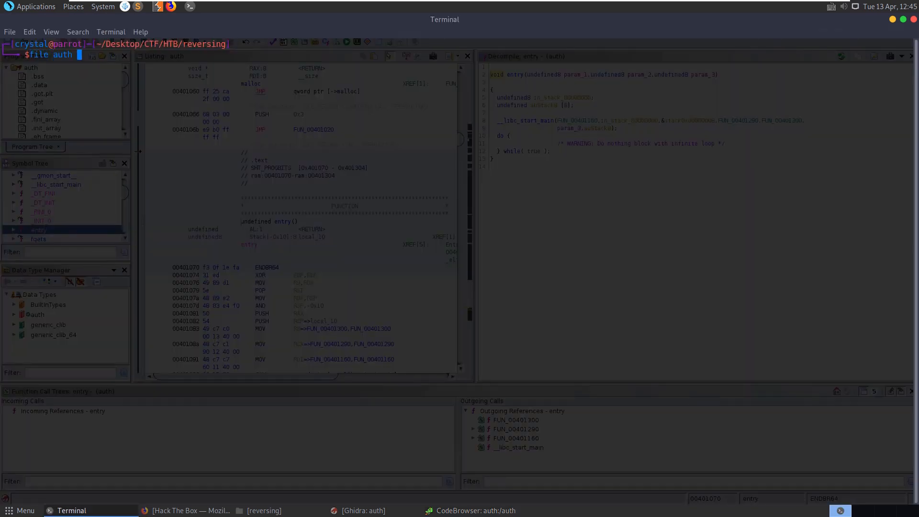
key("Return")
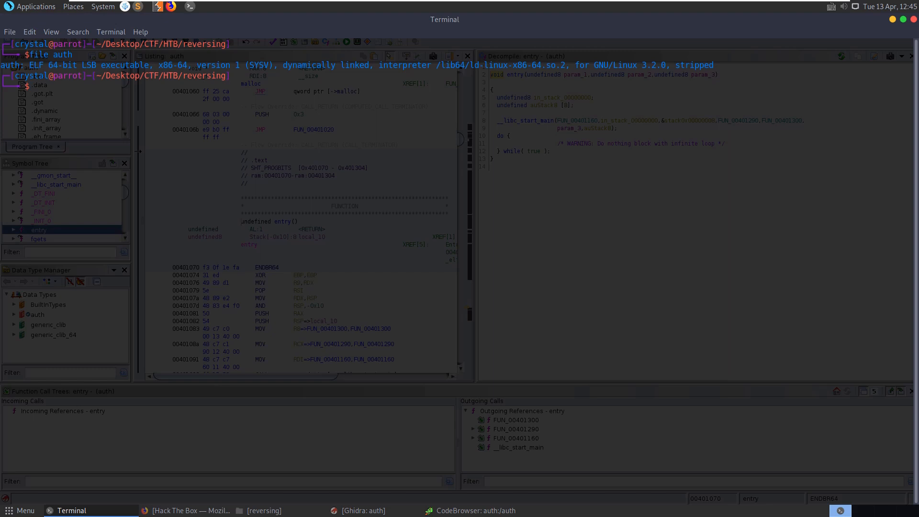
double_click(694, 65)
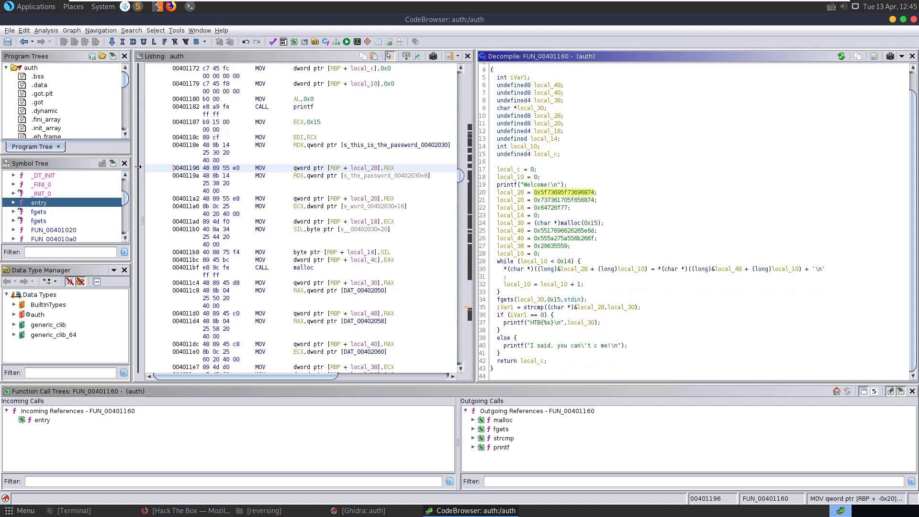
Step: Run Ghidra's Search For Strings on auth with the default settings
left_click(46, 30)
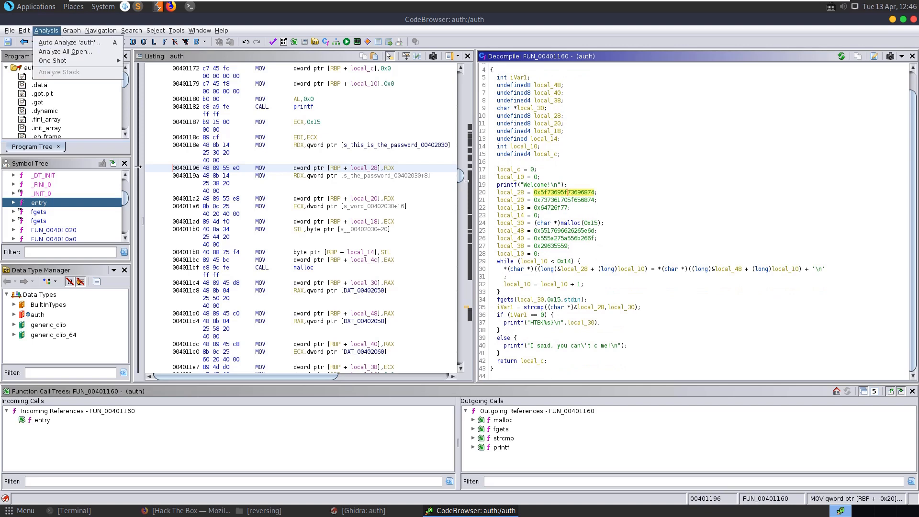
left_click(131, 29)
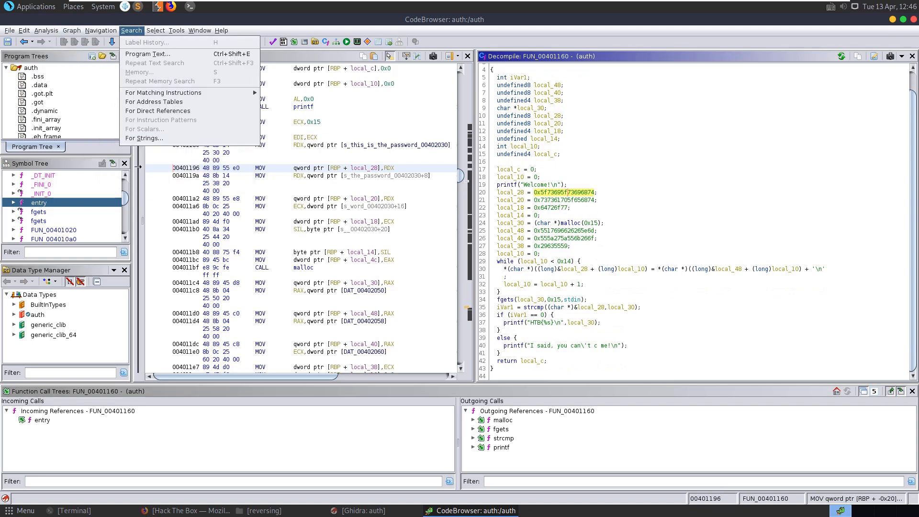
left_click(144, 138)
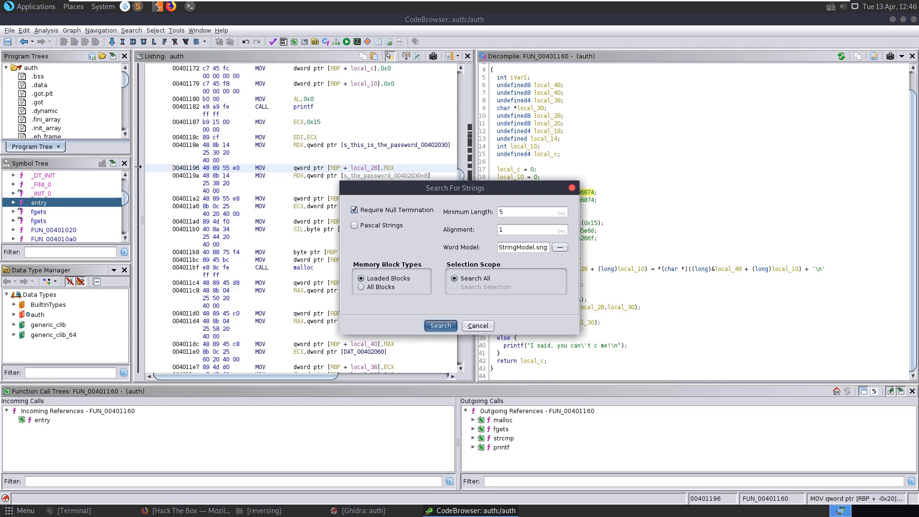
left_click(439, 325)
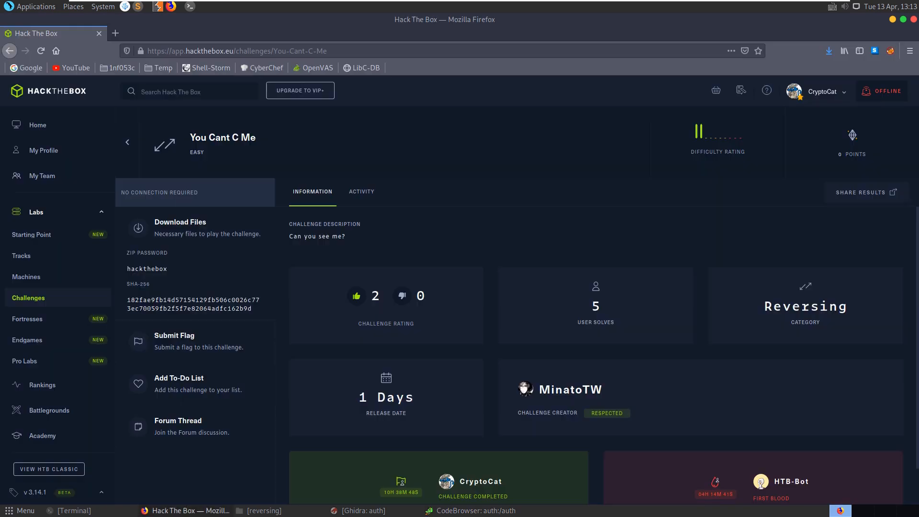
Step: Go to asciitohex.com in Firefox
type("asciitohex.com/")
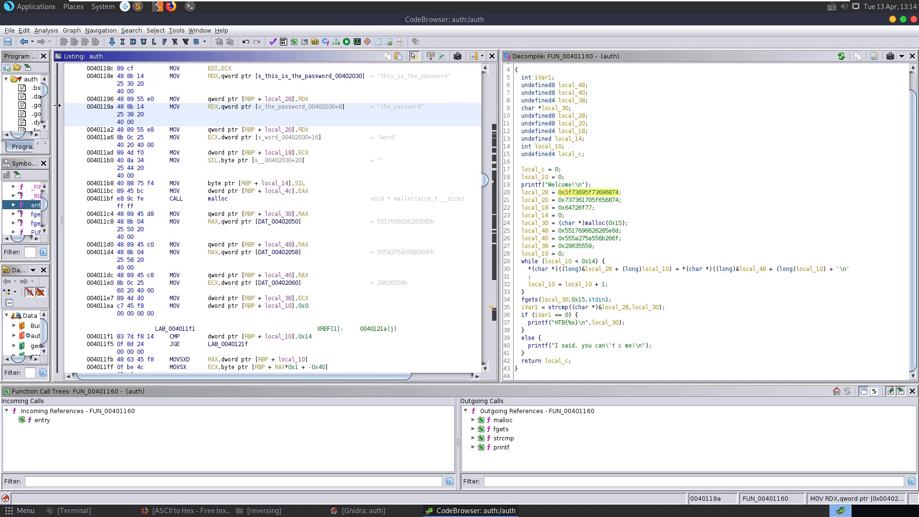
mouse_move(309, 336)
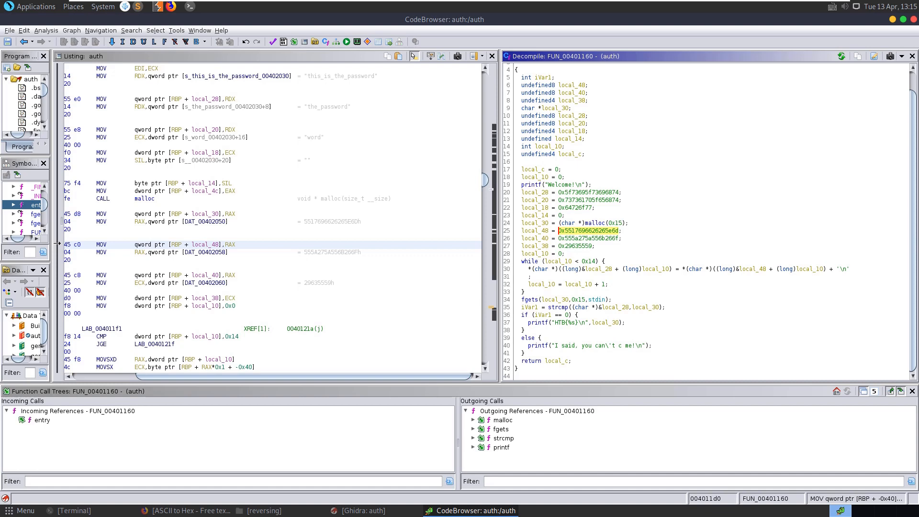
left_click(176, 221)
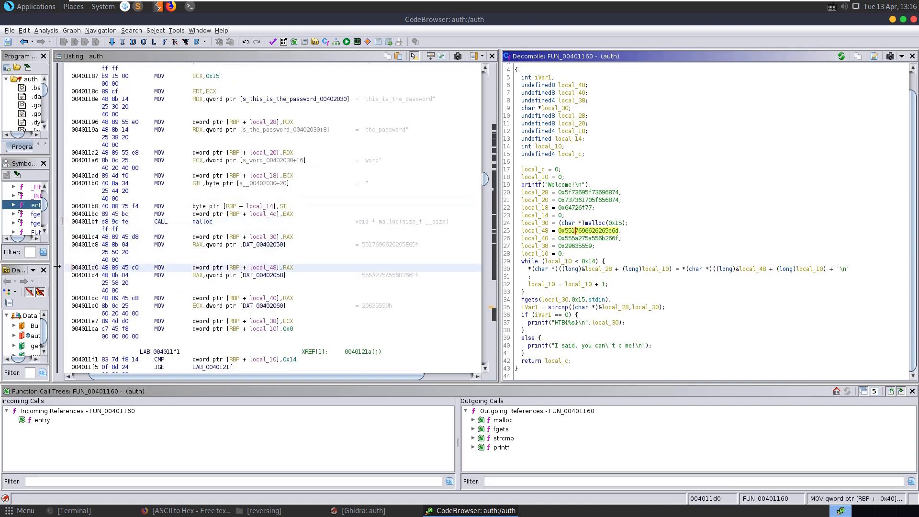
left_click(530, 299)
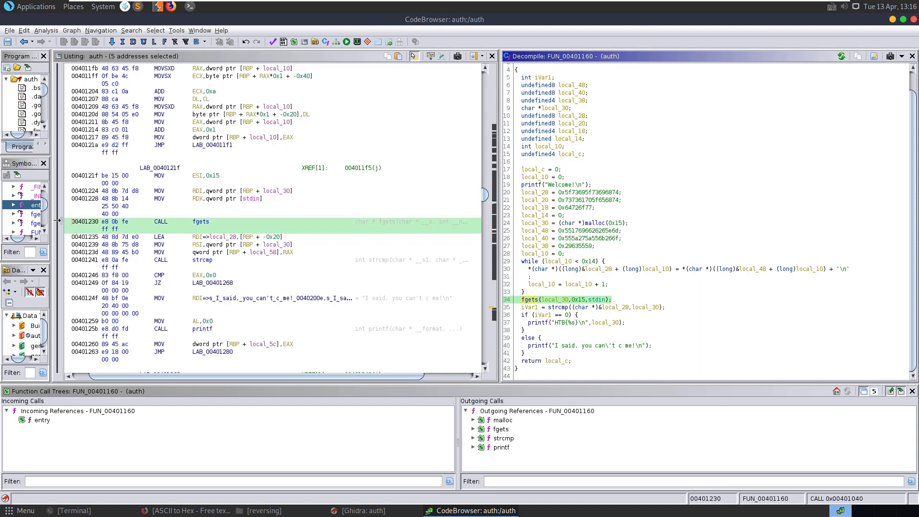
left_click(202, 259)
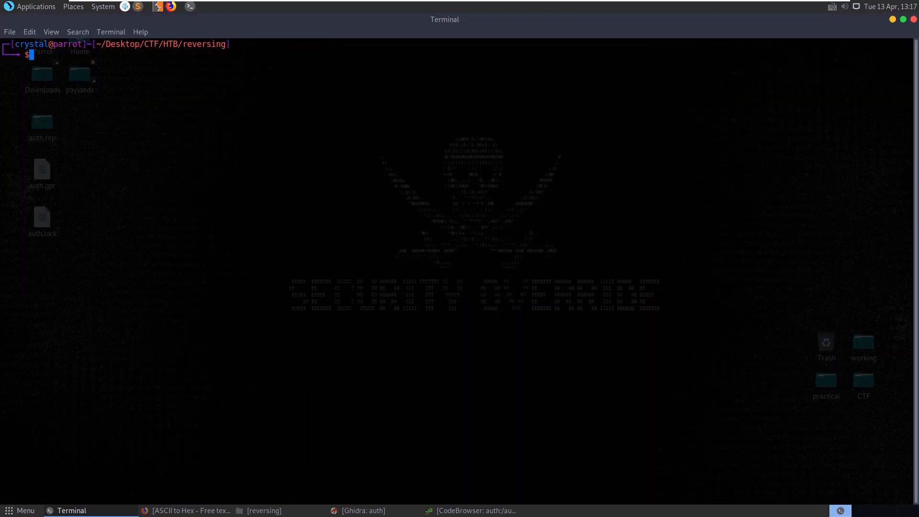
Step: Load auth in gdb-pwndbg, list its functions, and start r2
type("gdb-pwndbg auth")
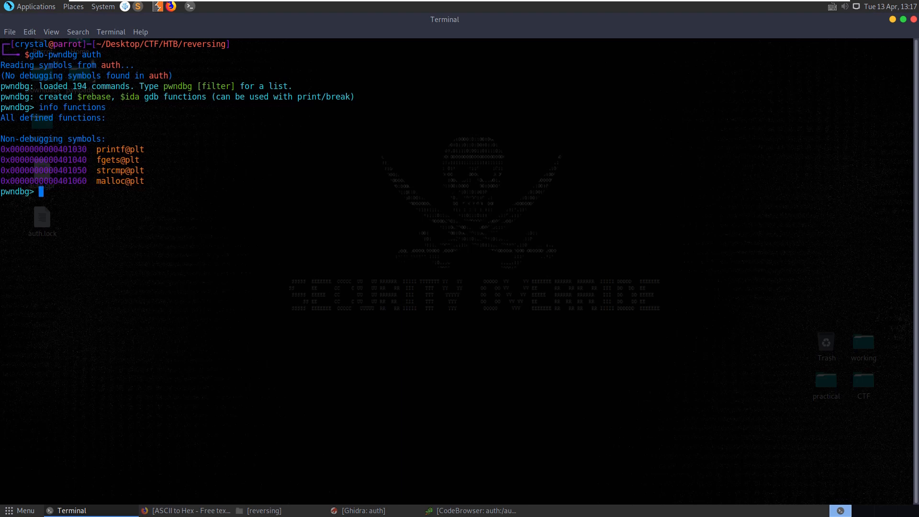
type("r2")
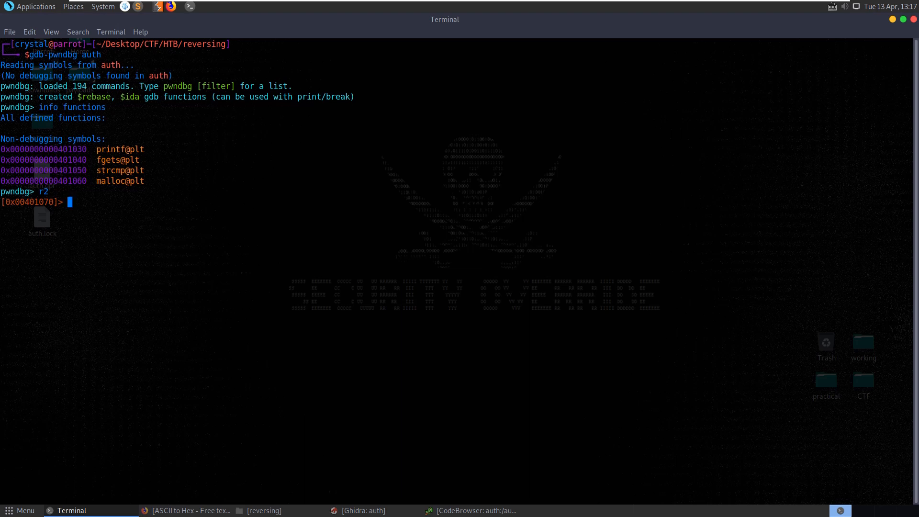
Step: Analyse auth with aa, list its functions with afl, and seek to main
type("aa")
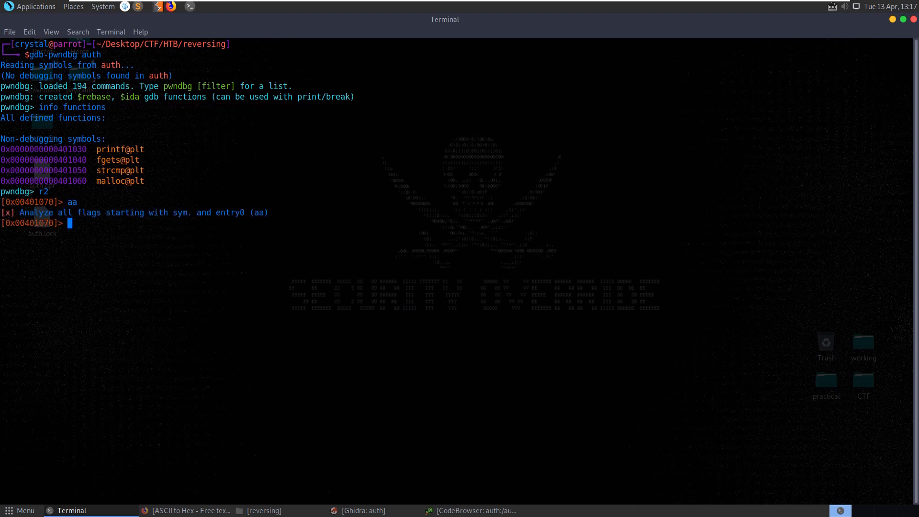
type("afl")
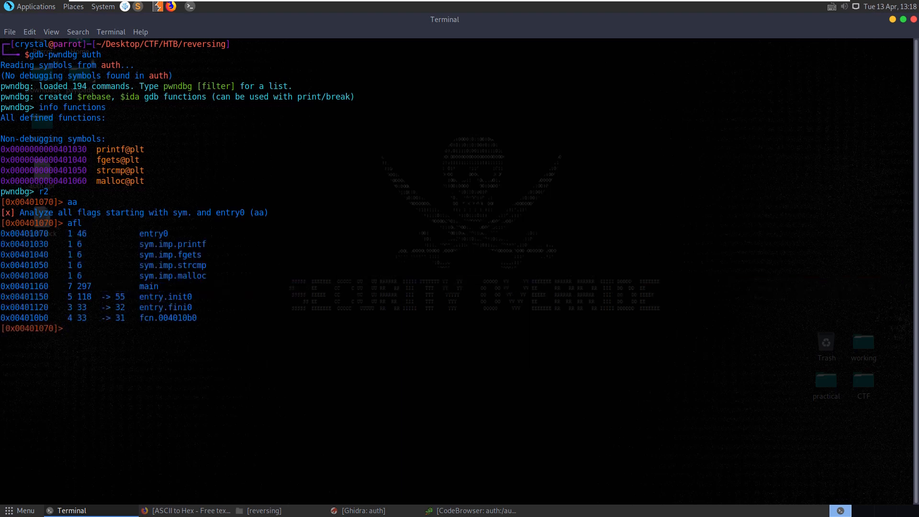
type("s mai")
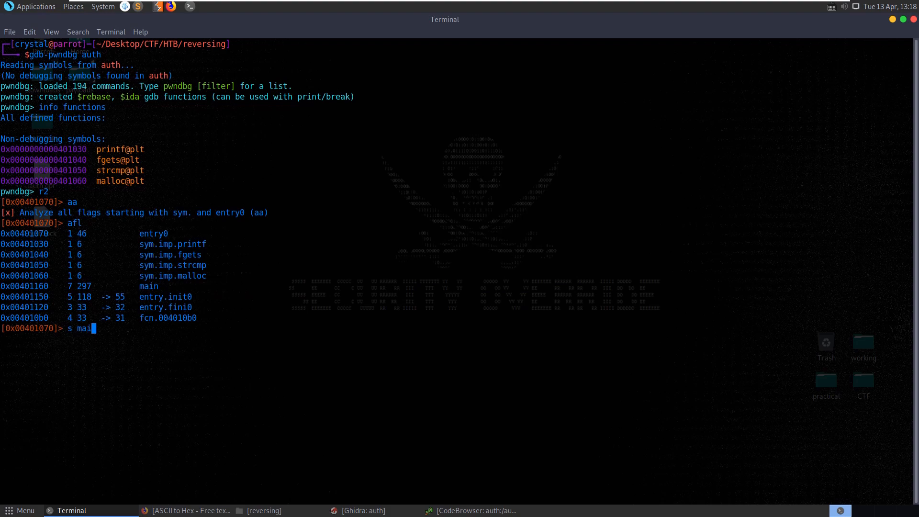
key("Return")
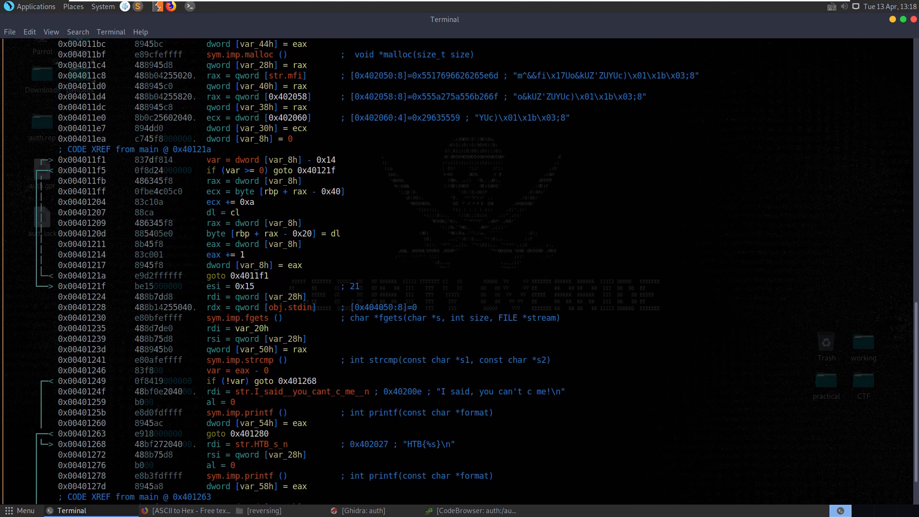
Step: Scroll main's disassembly and copy the strcmp call address 0x00401241
left_click(82, 402)
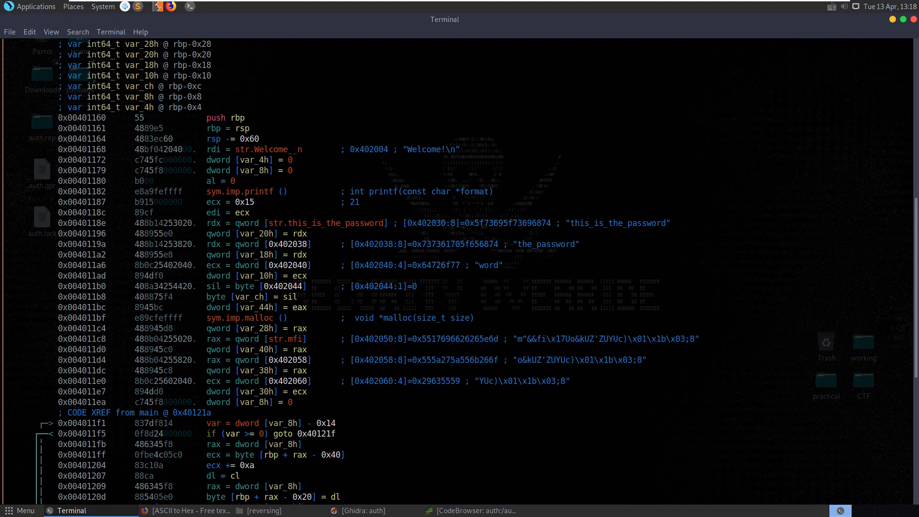
double_click(545, 243)
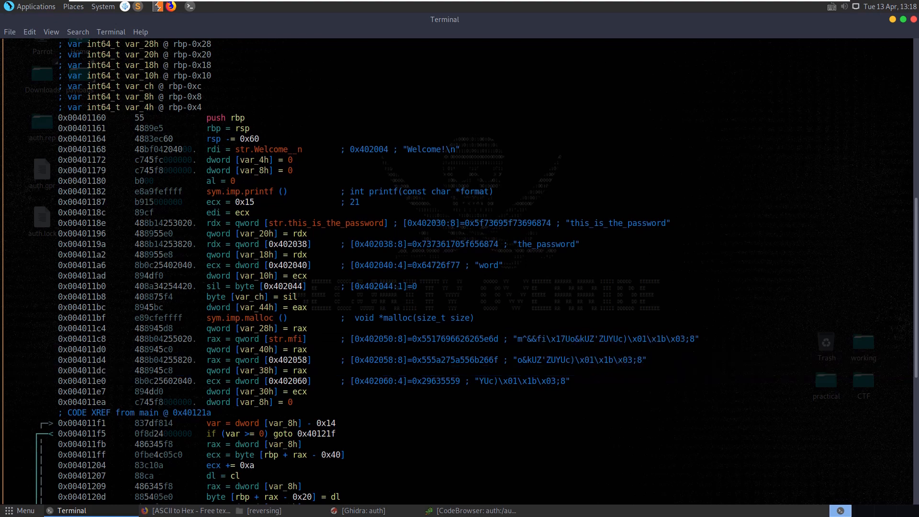
scroll("down", 3)
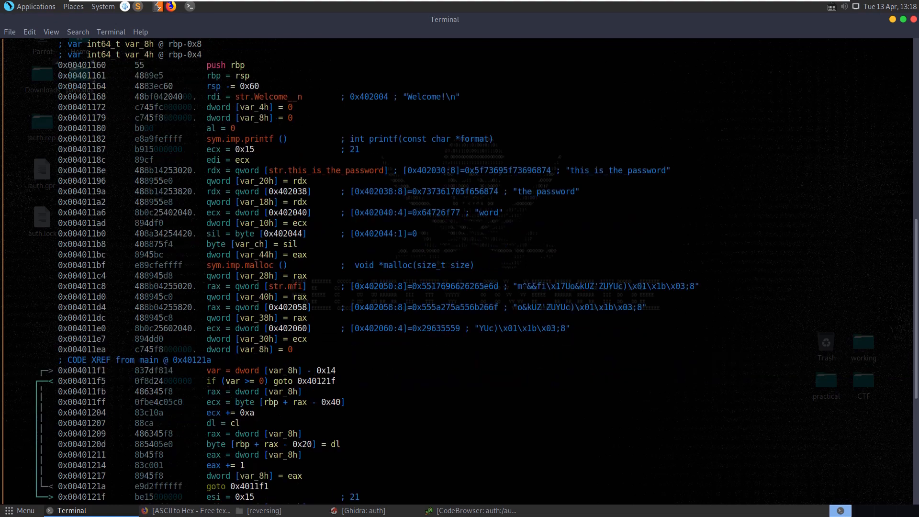
scroll("down", 3)
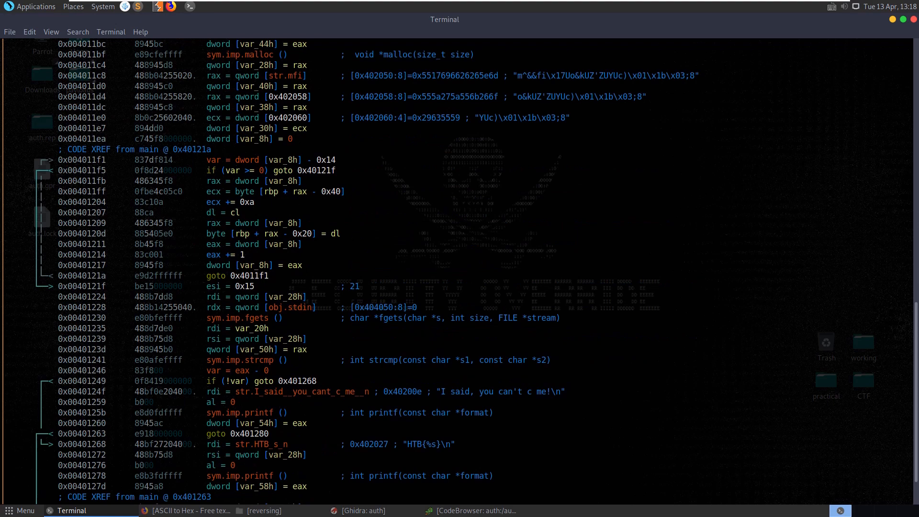
scroll("down", 3)
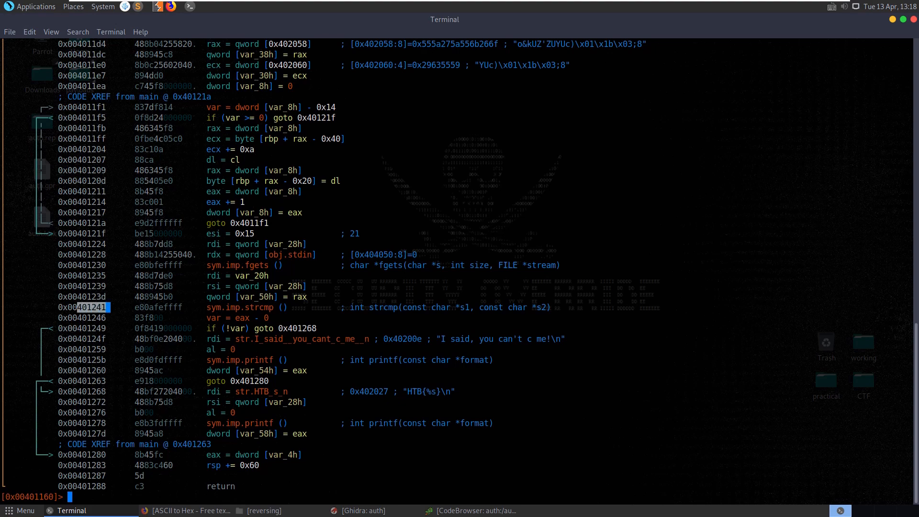
right_click(82, 305)
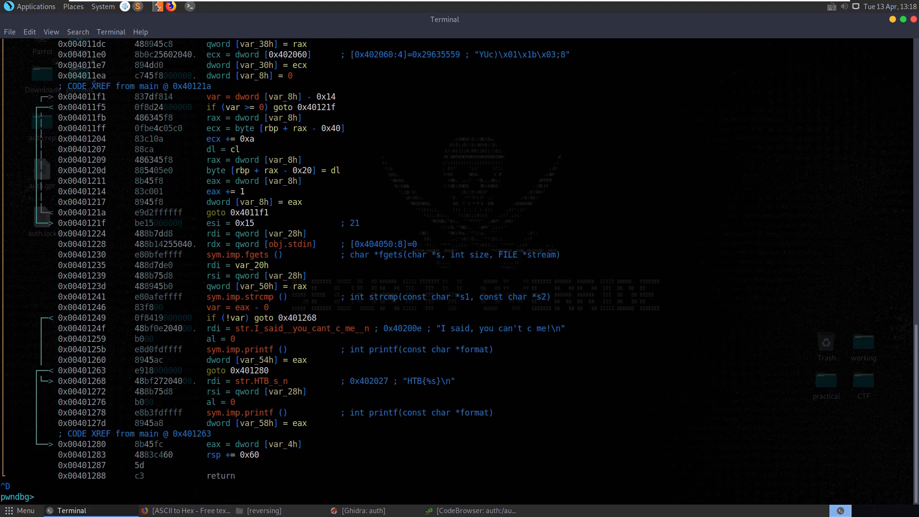
type("break *")
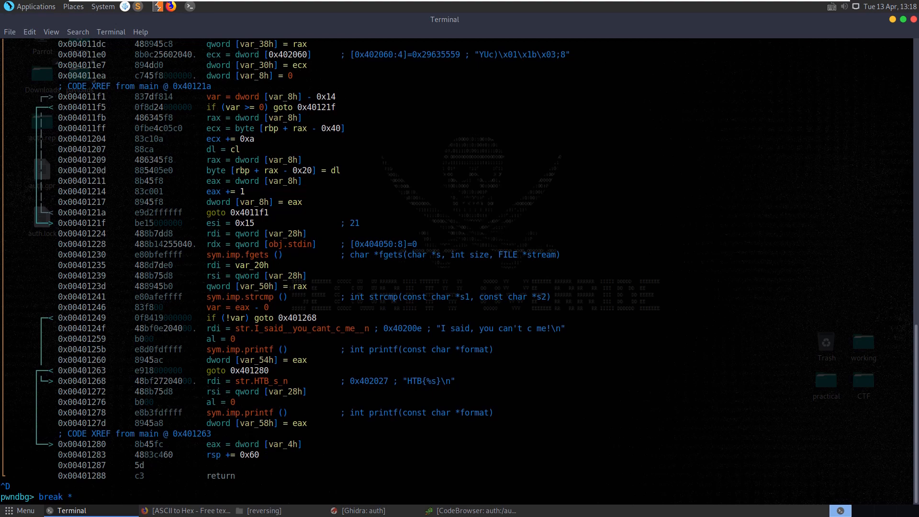
type("0x00401241")
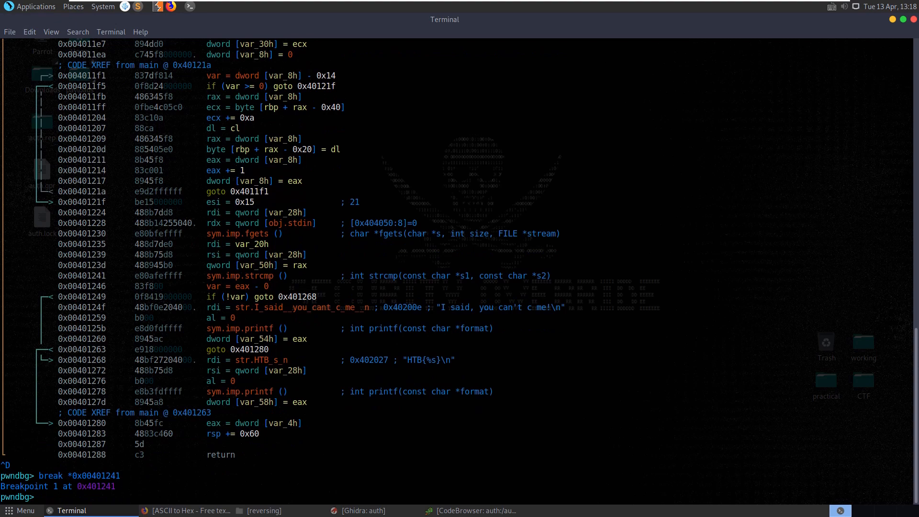
type("run")
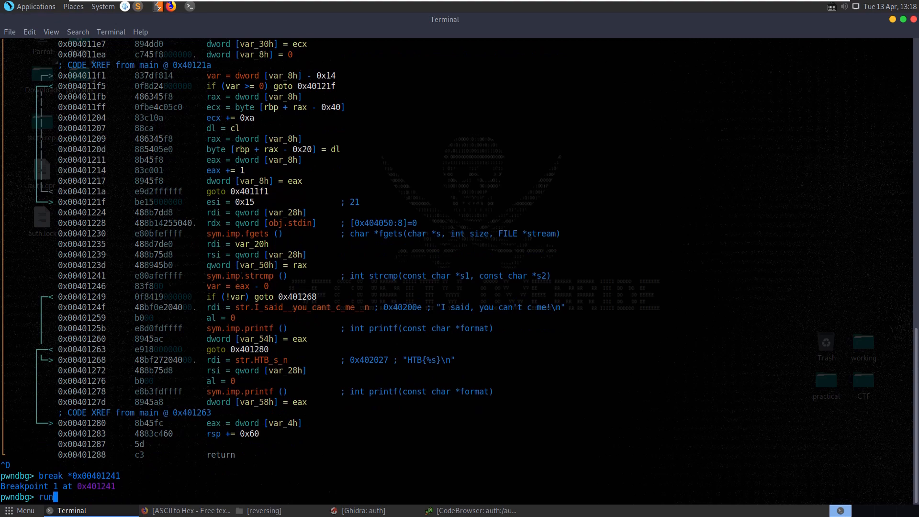
key("Return")
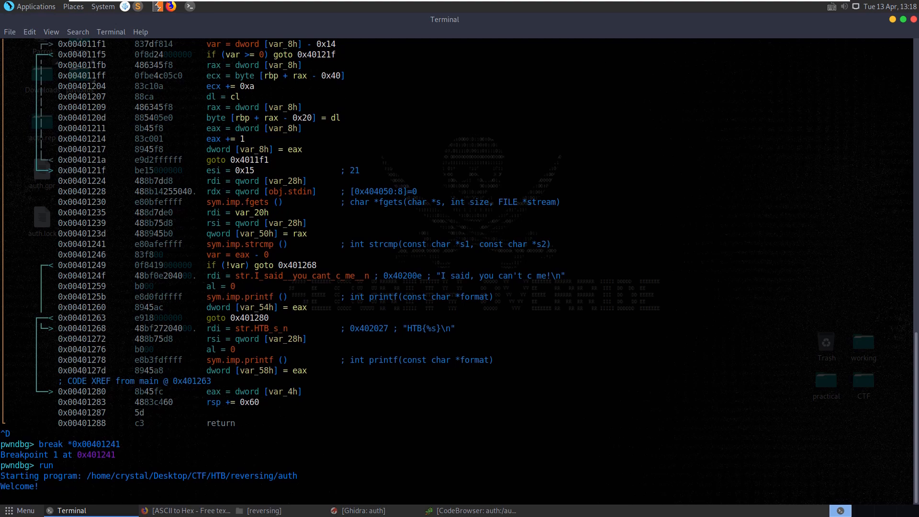
type("pass")
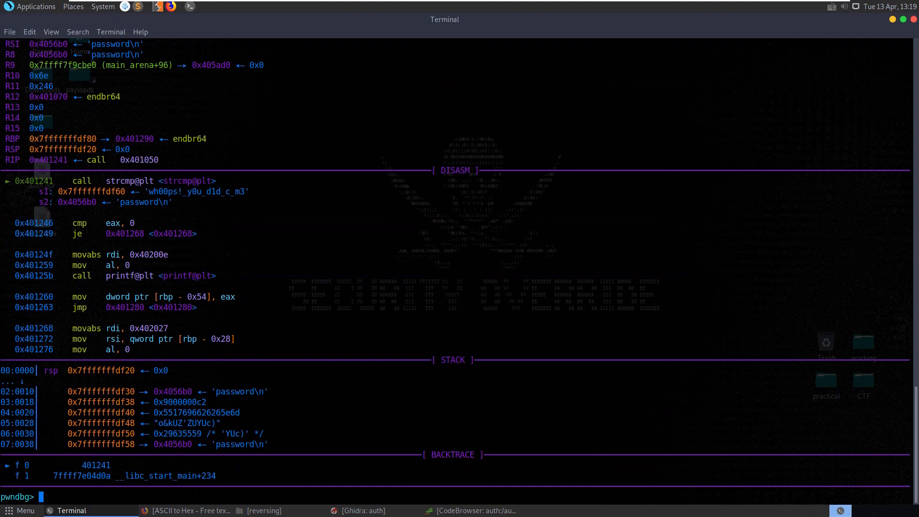
type("c")
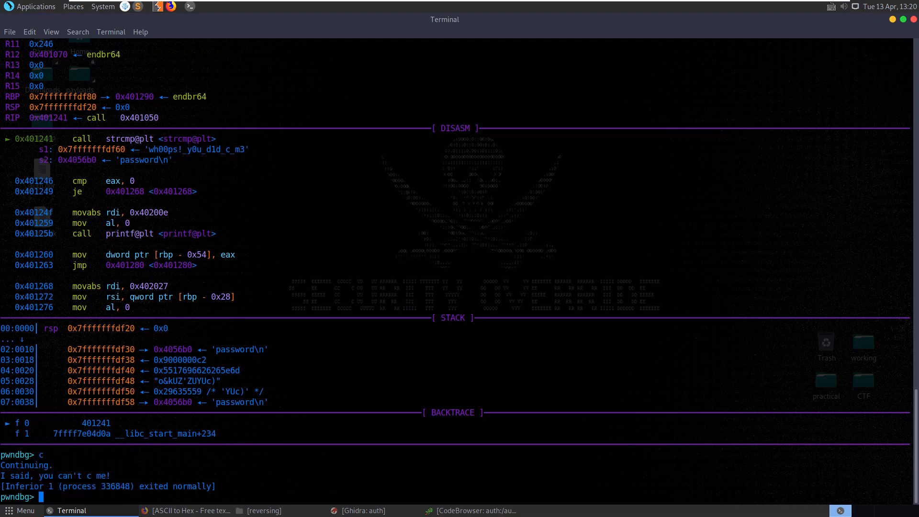
left_click(475, 510)
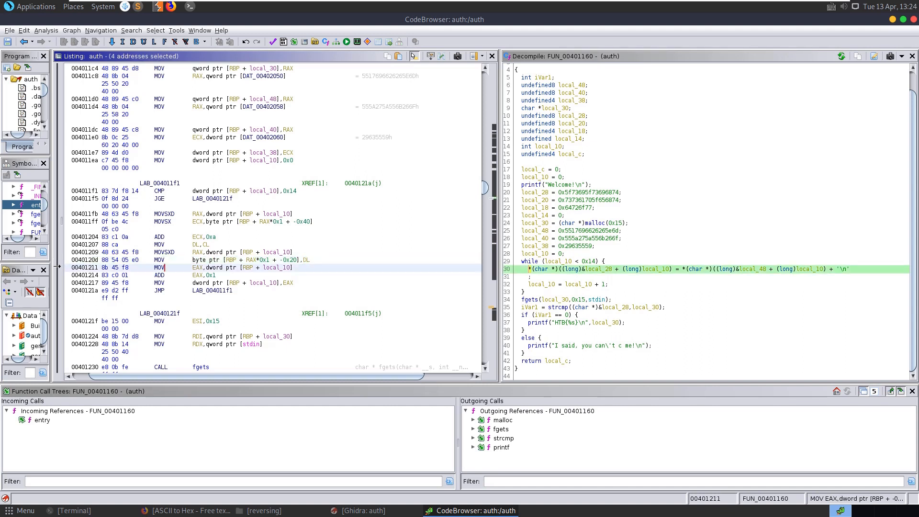
Step: Set a pwndbg breakpoint at 0x0040120d, the decode loop's byte-store instruction
left_click(176, 259)
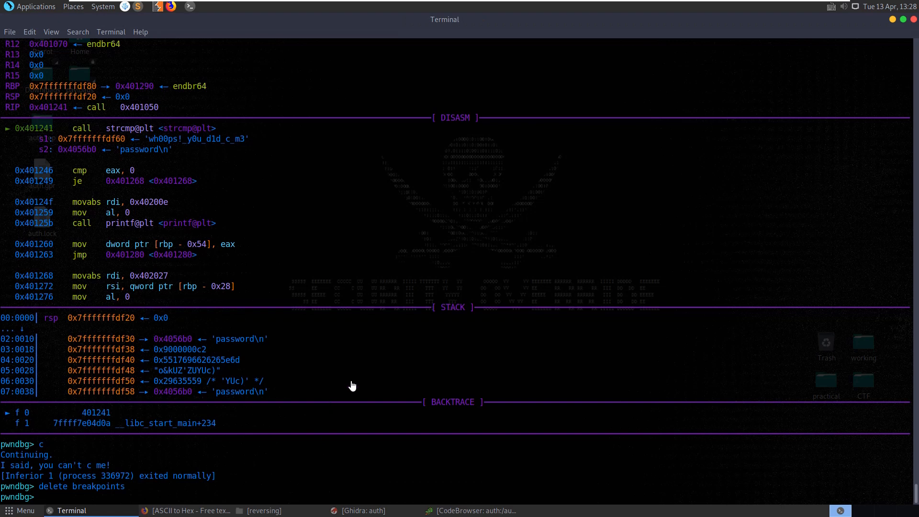
type("break *")
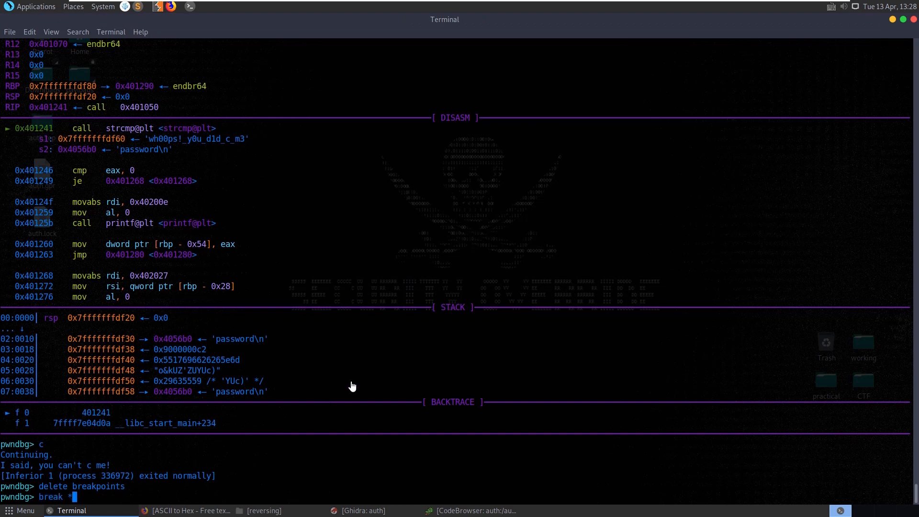
type("0x0040120d")
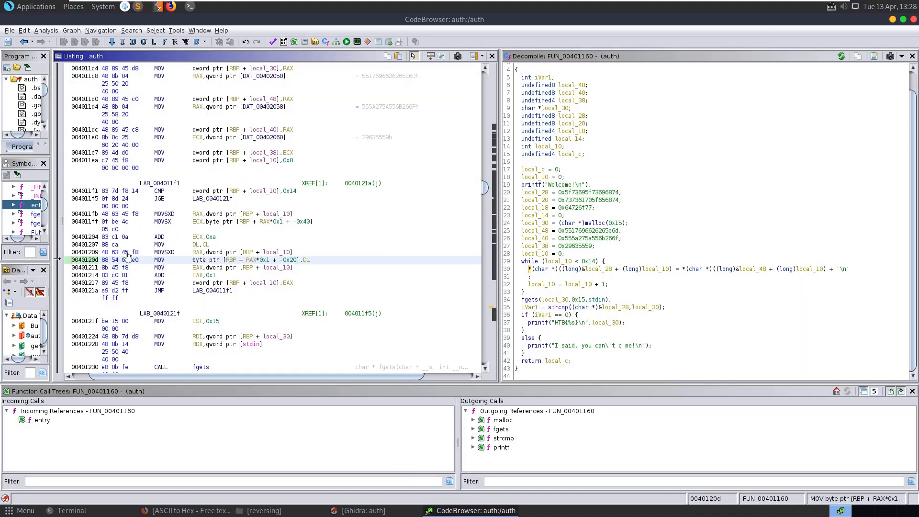
left_click(71, 510)
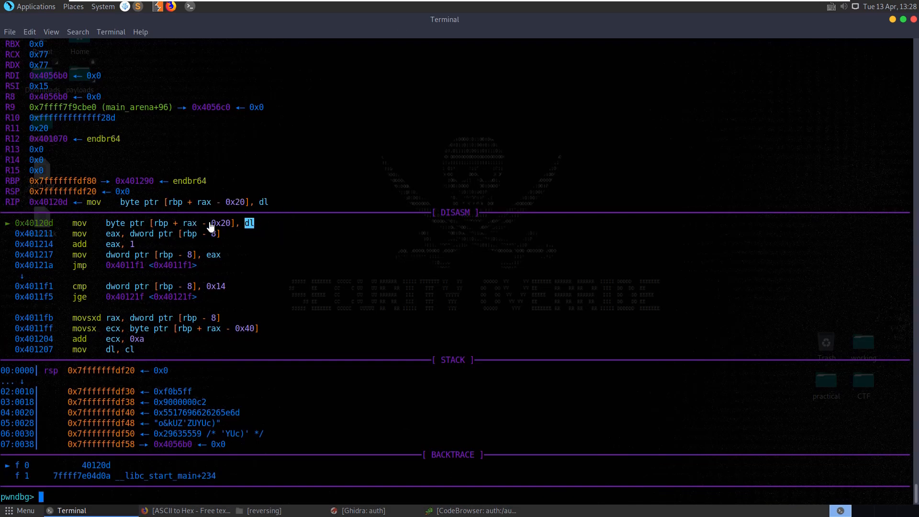
mouse_move(341, 278)
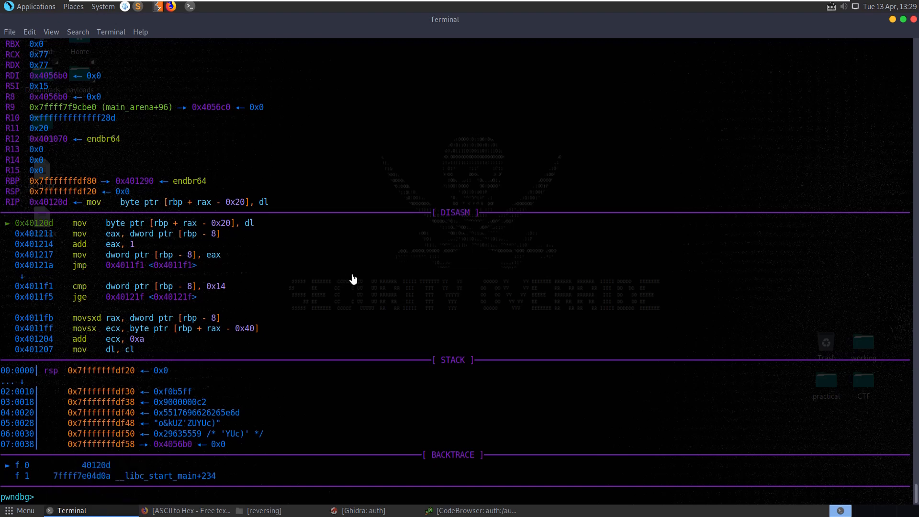
Step: Print the stored byte in $dl as decimal 119, hex 0x77, and as a character
type("p $dl")
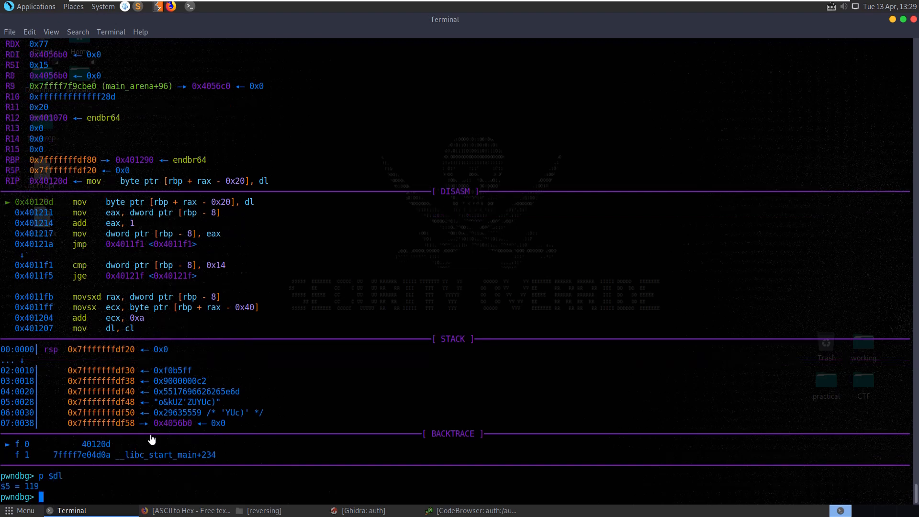
type("p/x $dl")
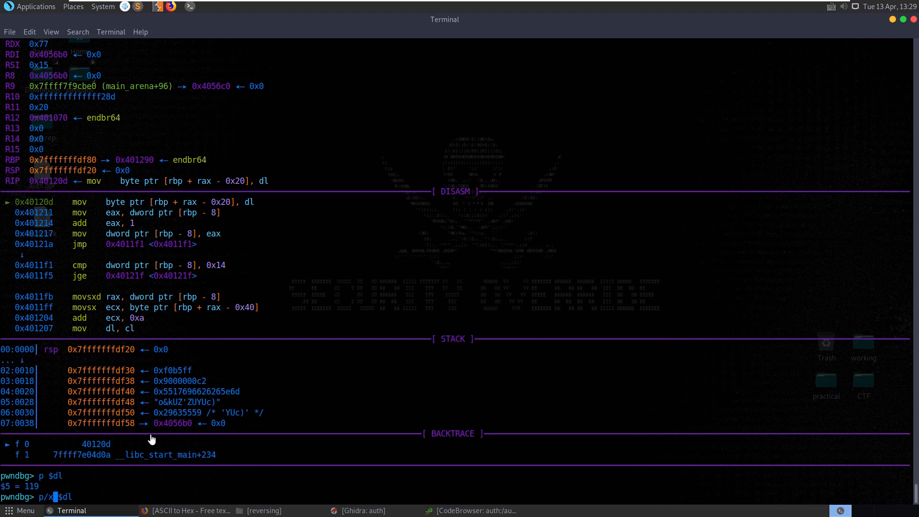
key("Return")
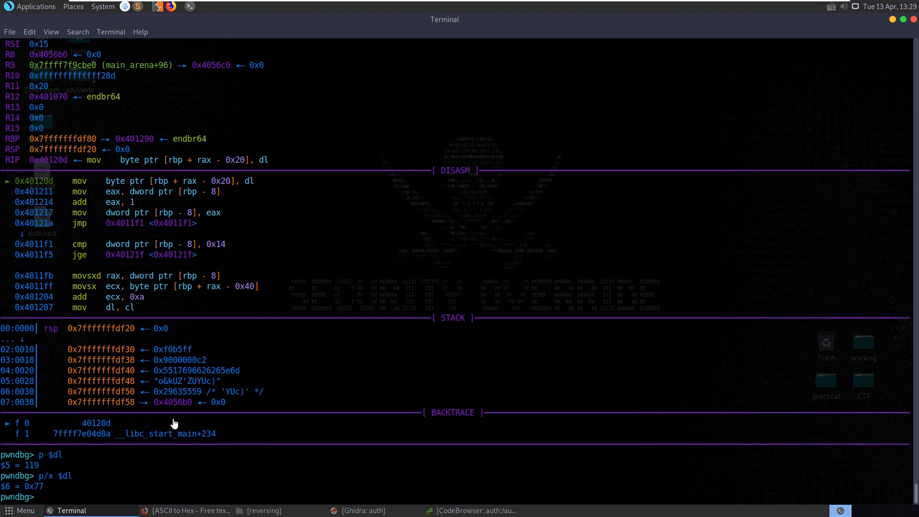
type("p/x $dl")
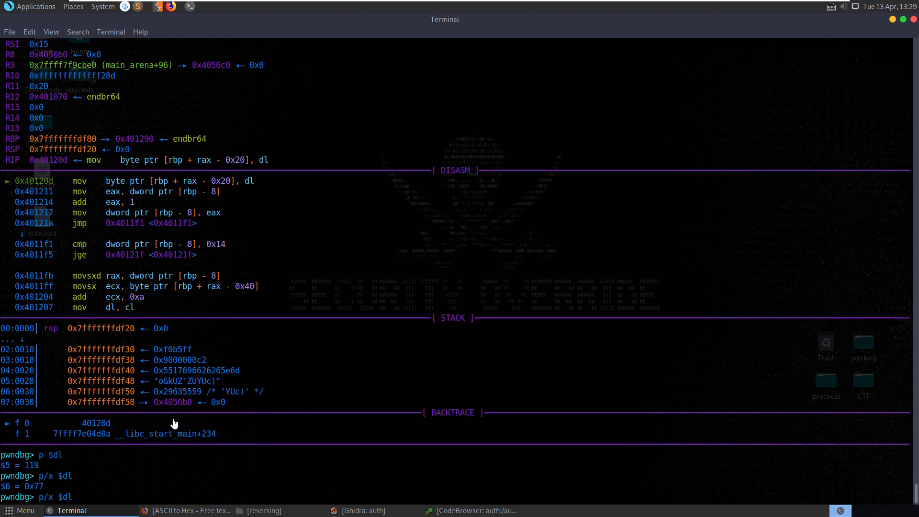
type("p/c $dl")
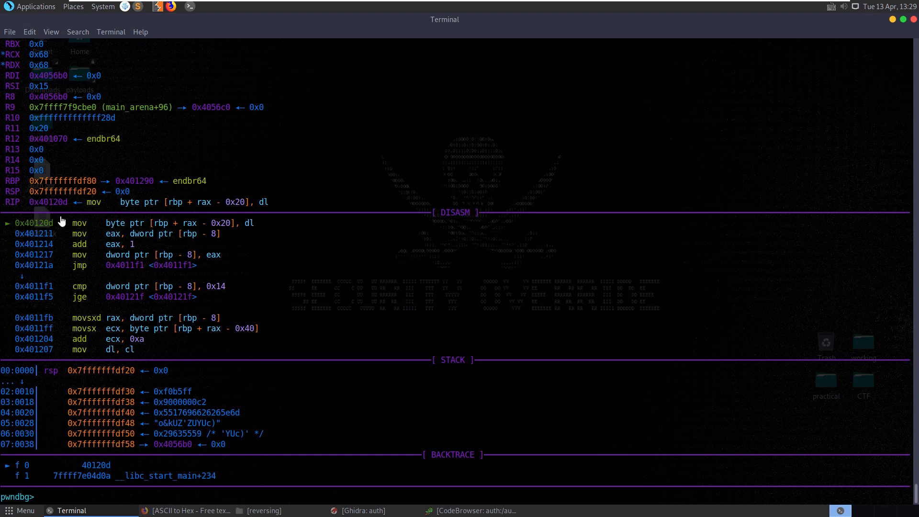
type("p/c $dl")
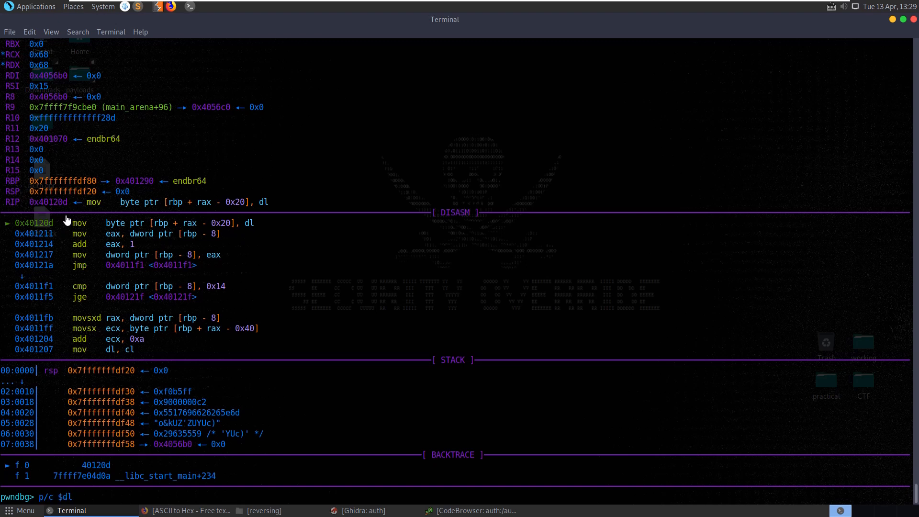
key("Return")
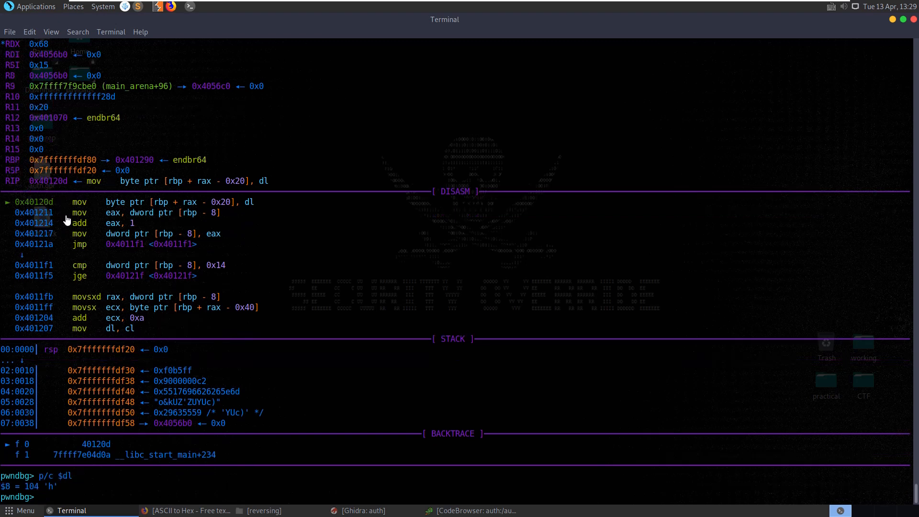
Step: Continue through the loop, printing characters h, 0, 0, p, s, then delete breakpoints
type("c")
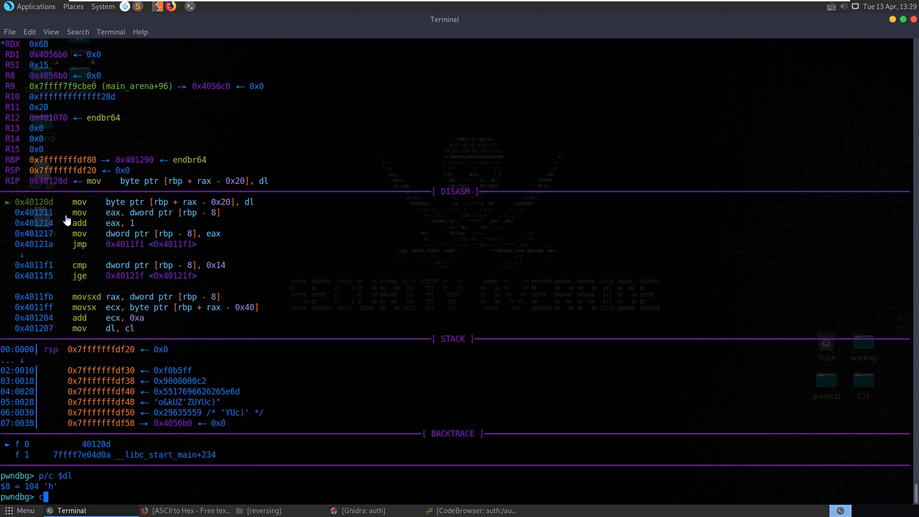
key("Return")
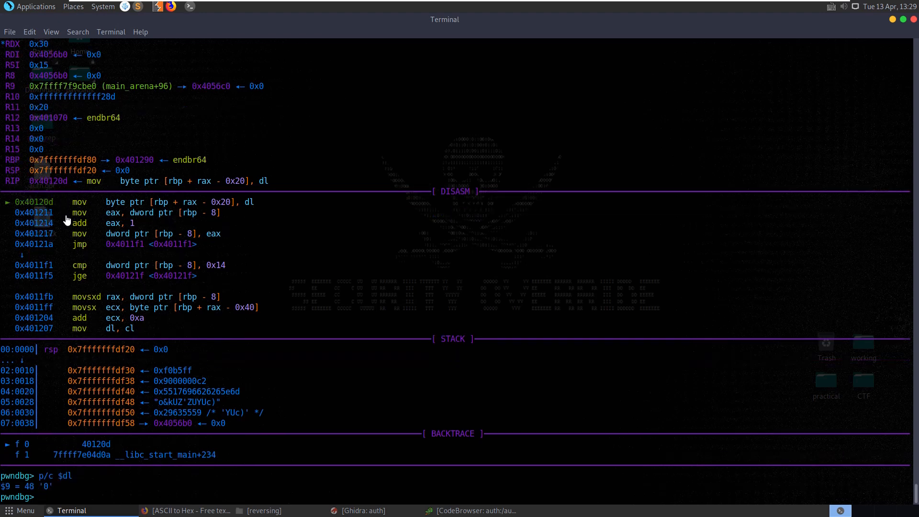
type("p/c $dl")
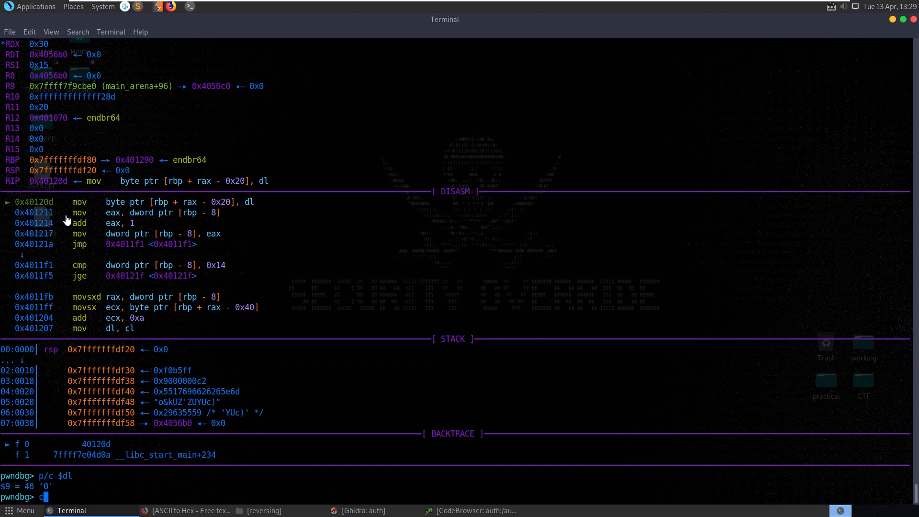
key("Return")
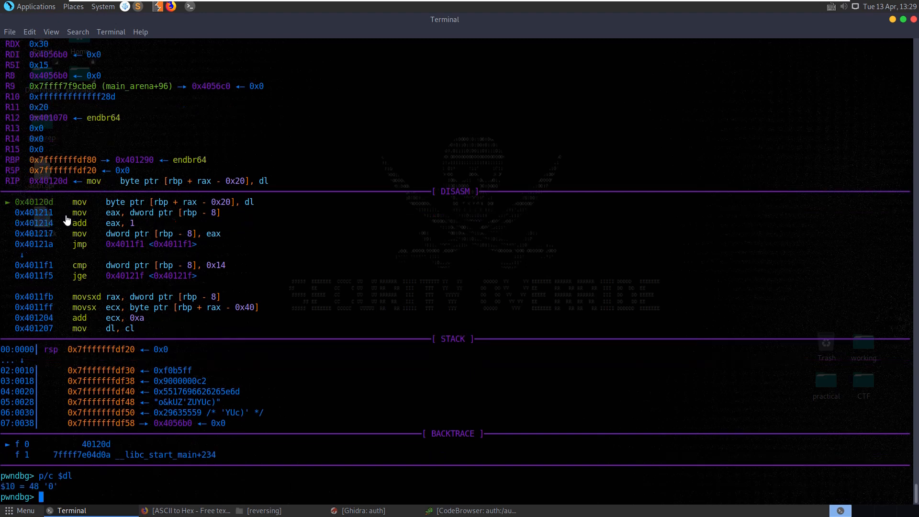
type("c")
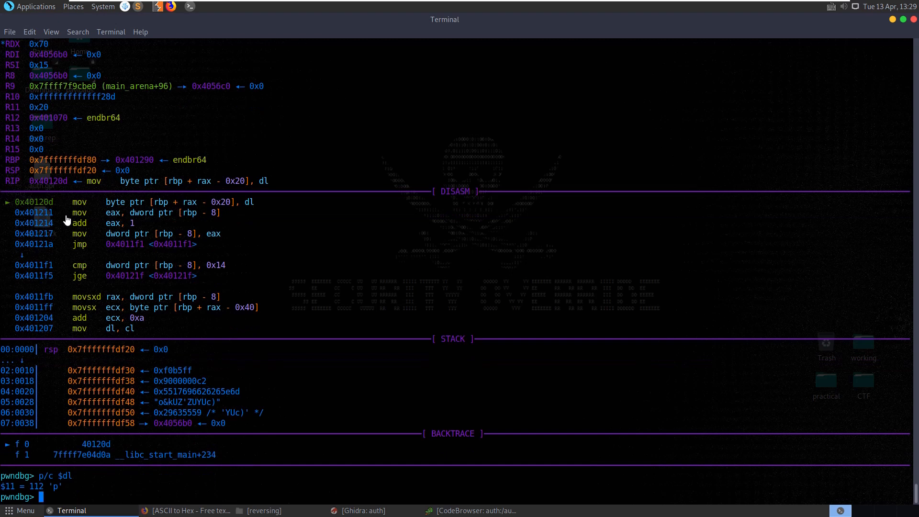
type("c")
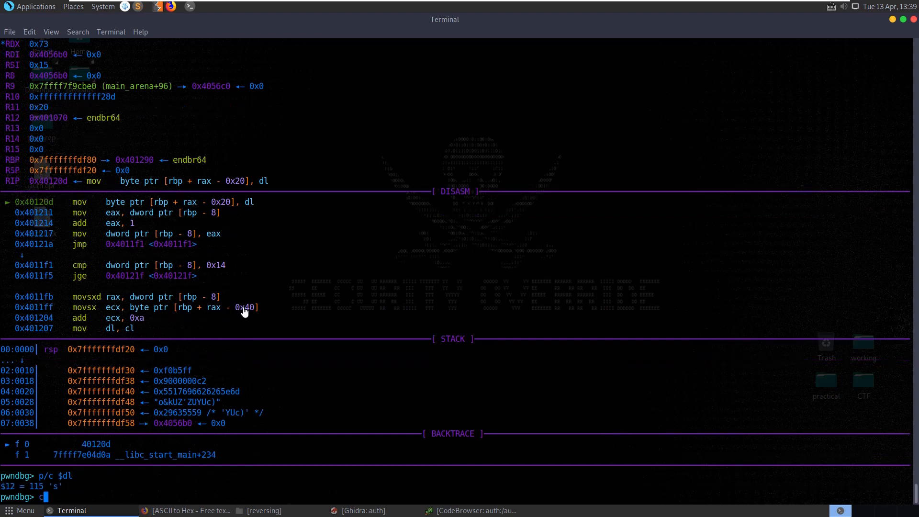
type("elete breakpoints")
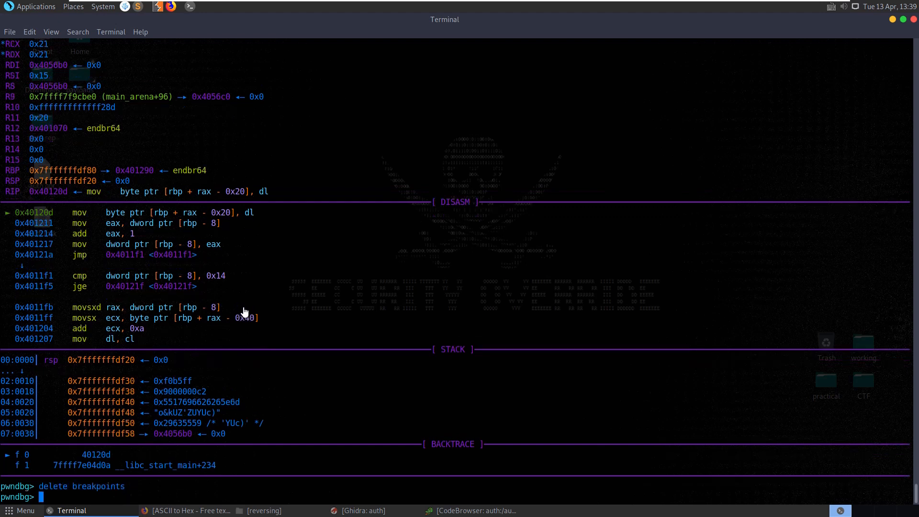
Step: Let the auth run finish and close the Ghidra project window
type("c")
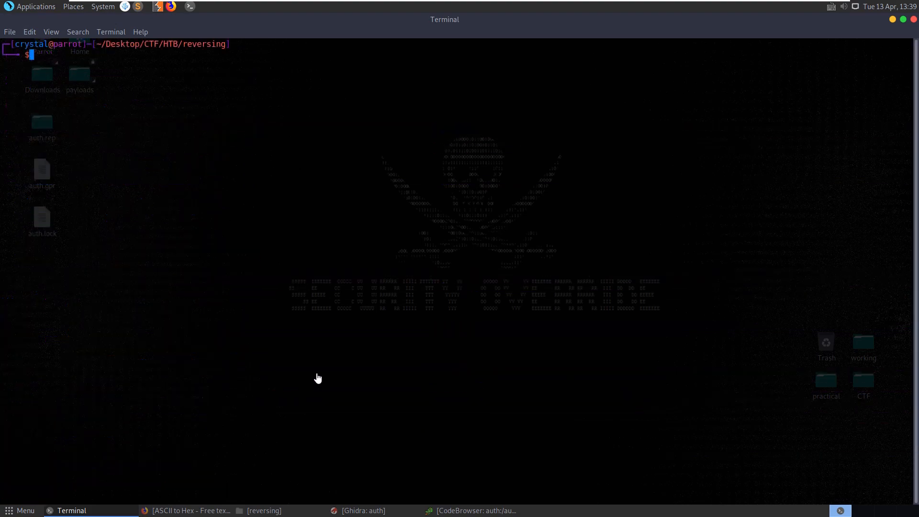
mouse_move(653, 384)
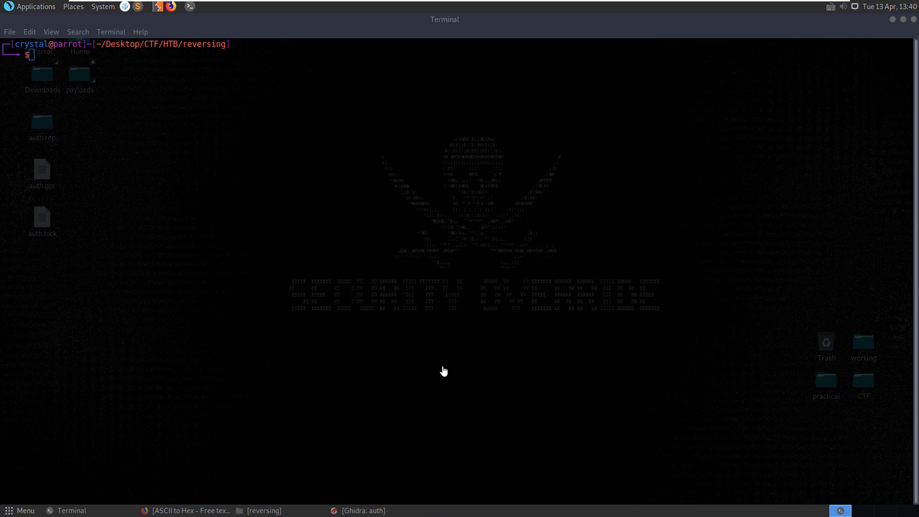
left_click(360, 510)
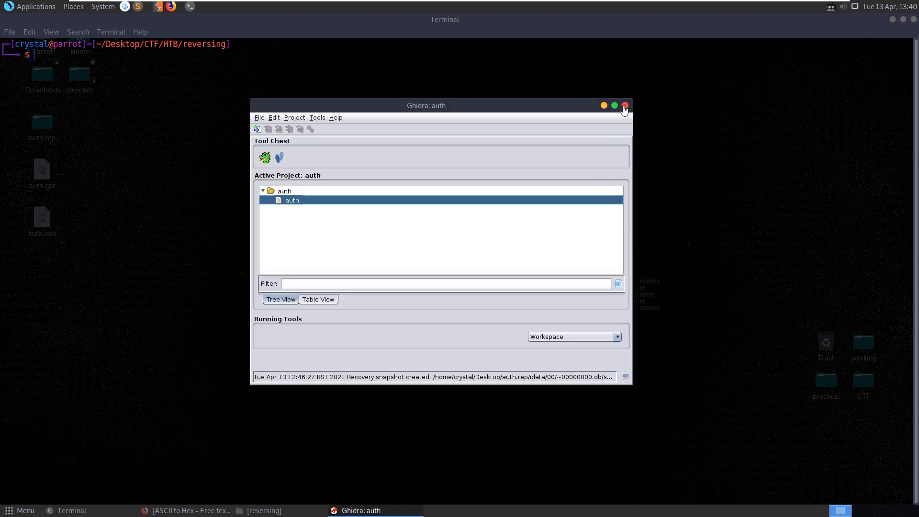
left_click(624, 105)
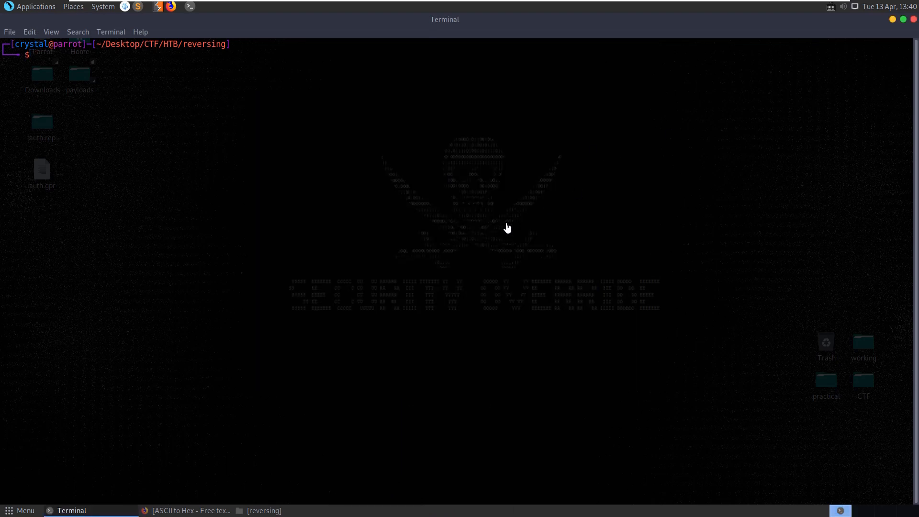